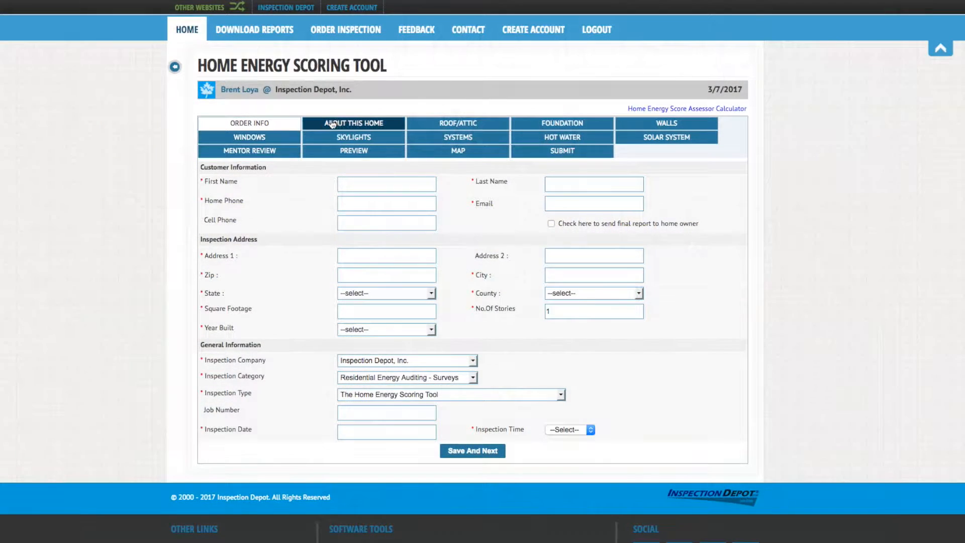
Visit the About This Home, Foundation, Walls, Skylights and Systems sections of the scoring form in turn.
{"action": "left_click", "coordinate": [353, 123]}
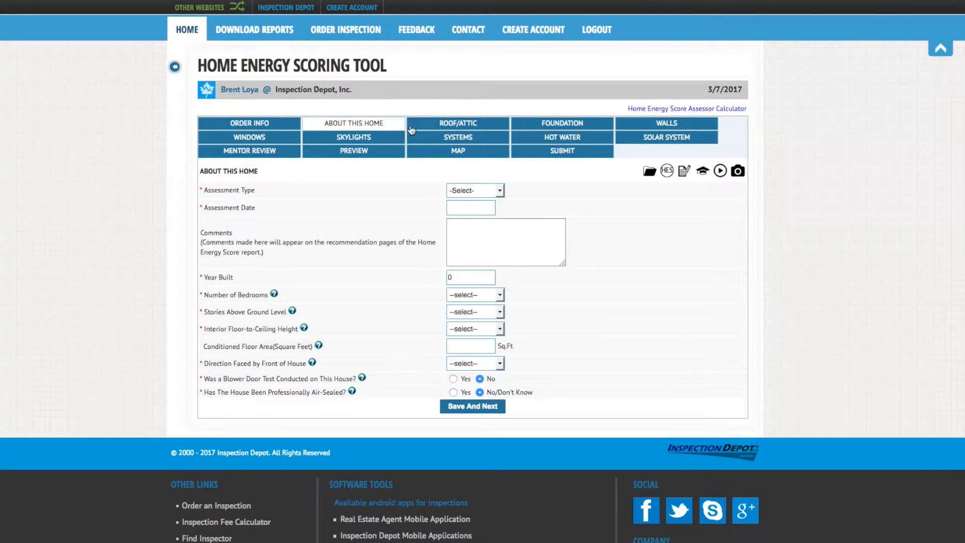
{"action": "left_click", "coordinate": [561, 122]}
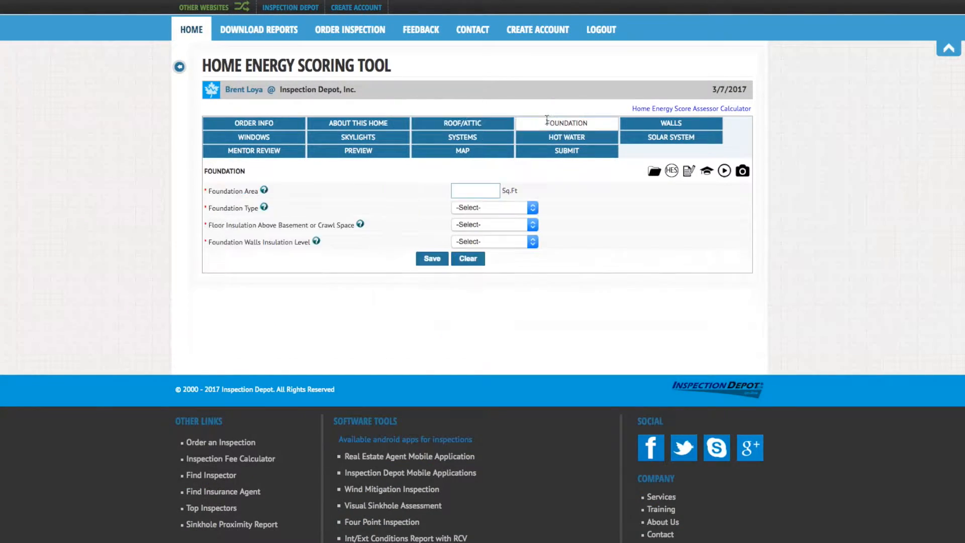
{"action": "left_click", "coordinate": [671, 123]}
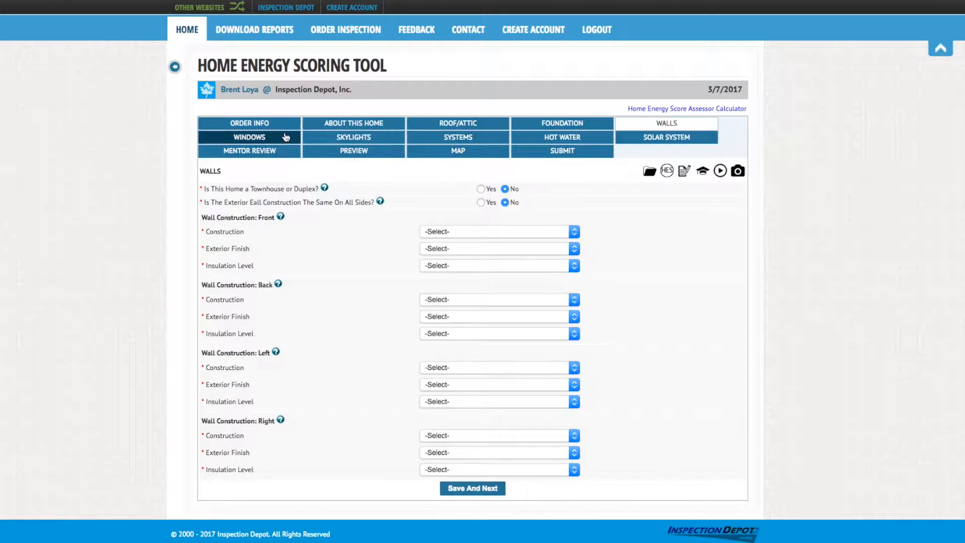
{"action": "left_click", "coordinate": [357, 137]}
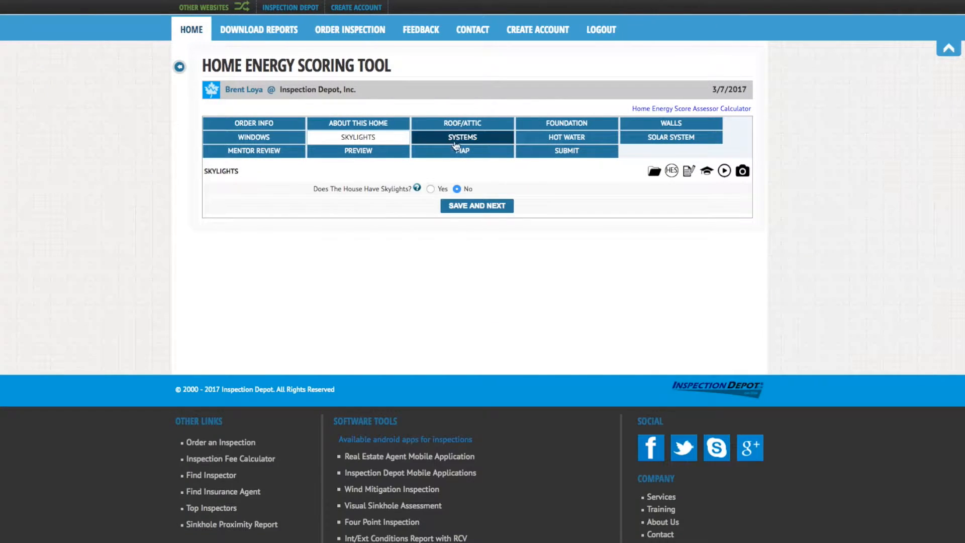
{"action": "left_click", "coordinate": [742, 171]}
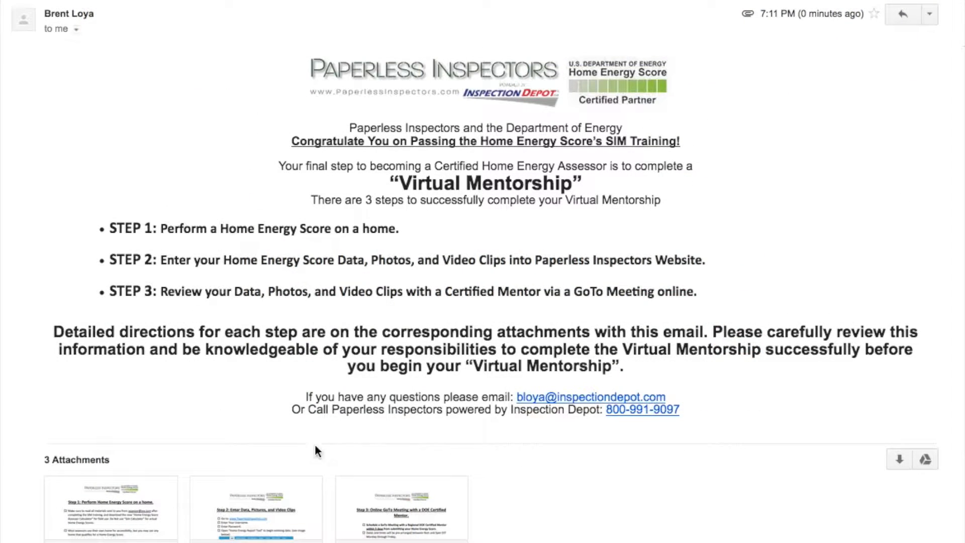
{"action": "mouse_move", "coordinate": [111, 507]}
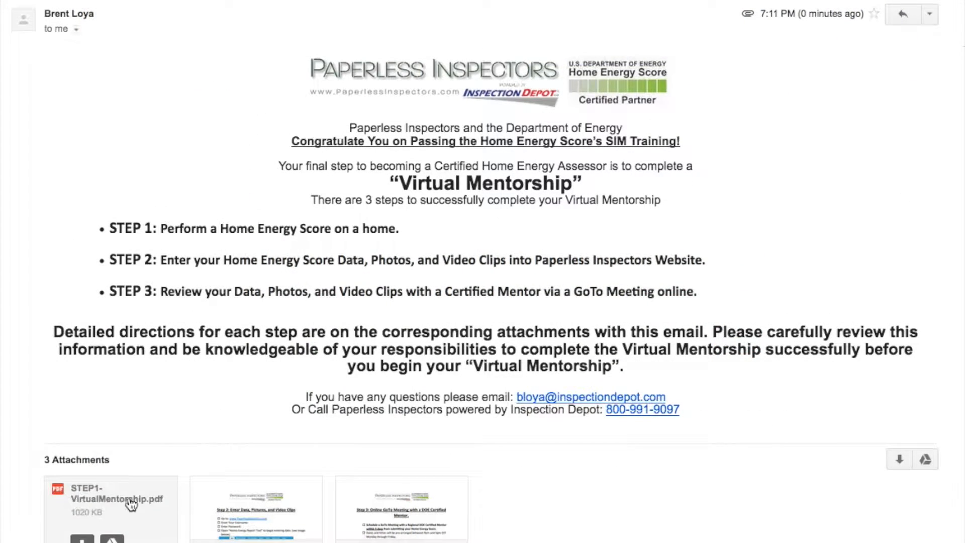
Preview the certification email's three attachments, including STEP1-VirtualMentorship.pdf.
{"action": "left_click", "coordinate": [111, 508]}
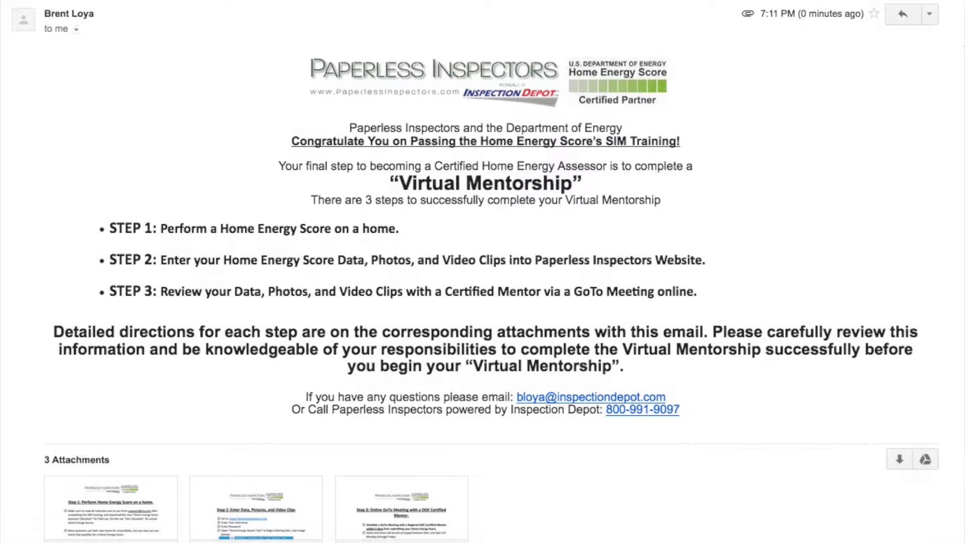
{"action": "left_click", "coordinate": [255, 508]}
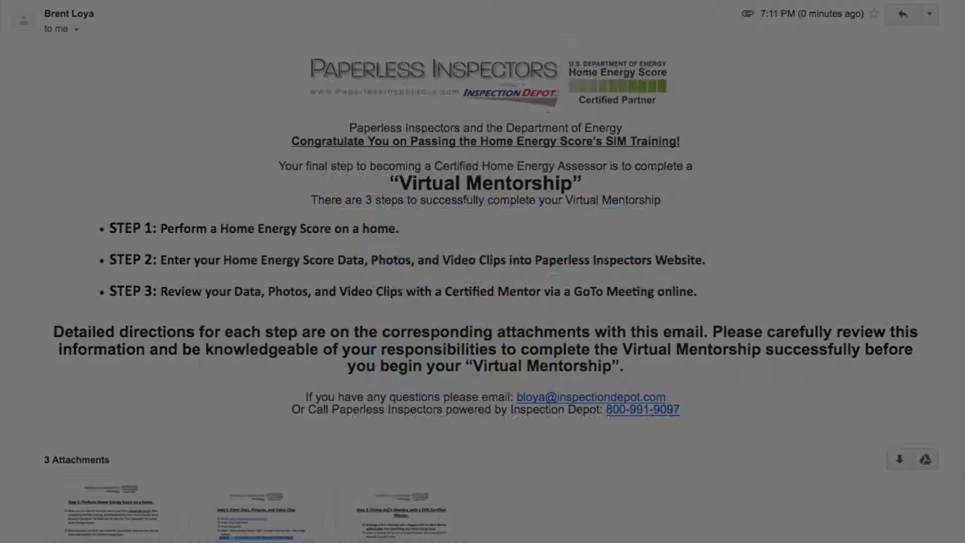
{"action": "left_click", "coordinate": [401, 509]}
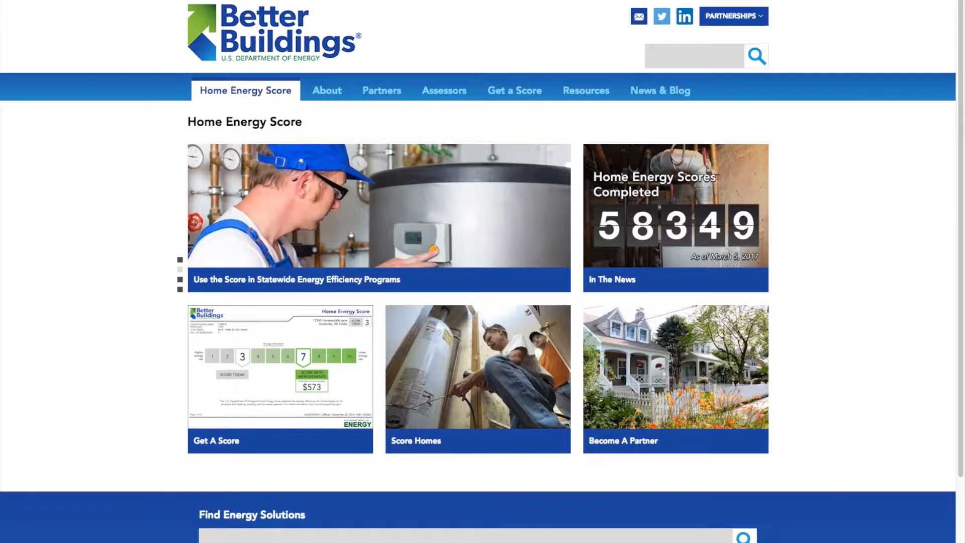
Go to paperlessinspectors.com and sign in with the inspector username and password.
{"action": "type", "text": "ww"}
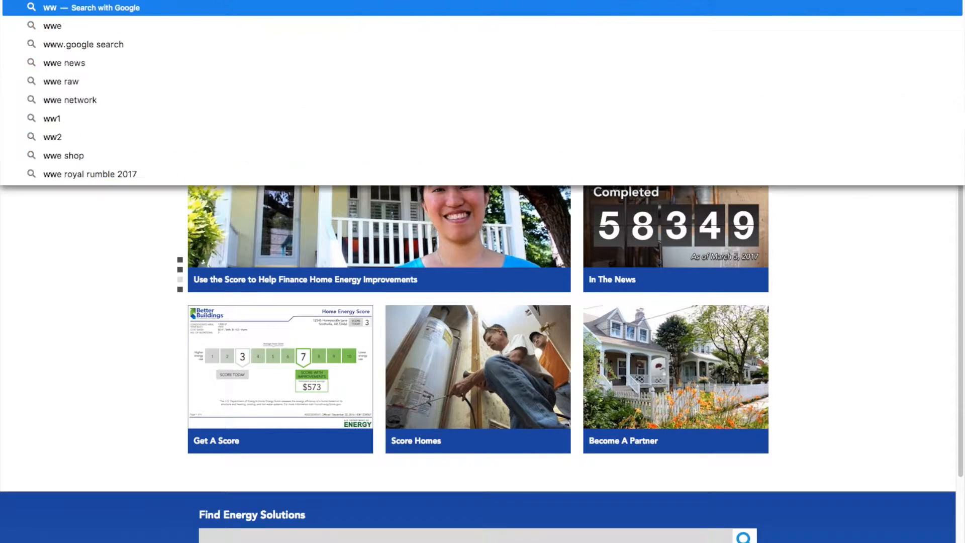
{"action": "type", "text": "www."}
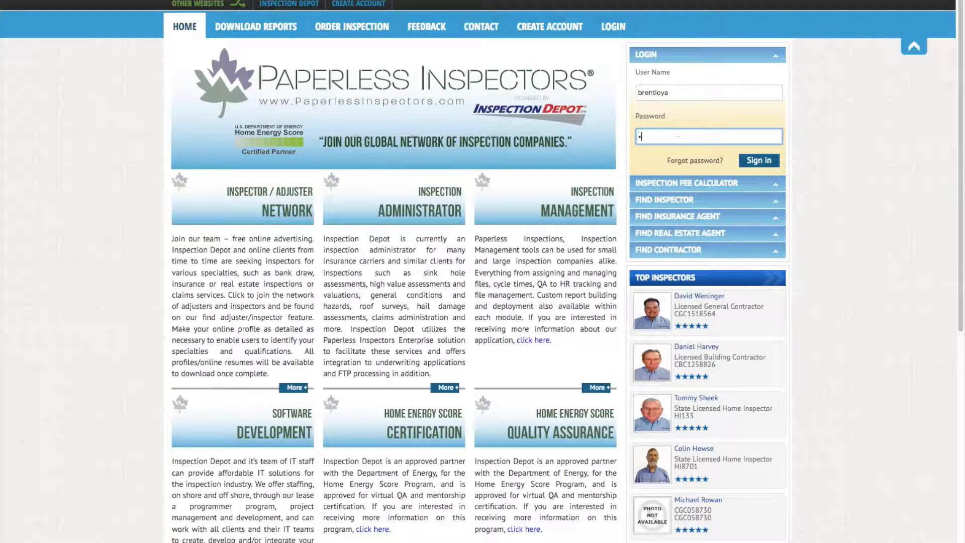
{"action": "type", "text": "password"}
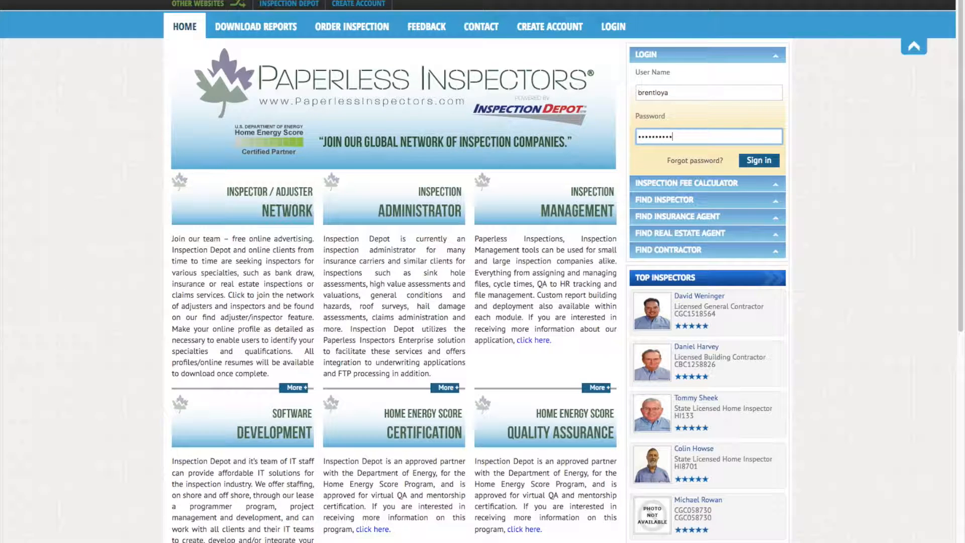
{"action": "left_click", "coordinate": [758, 159]}
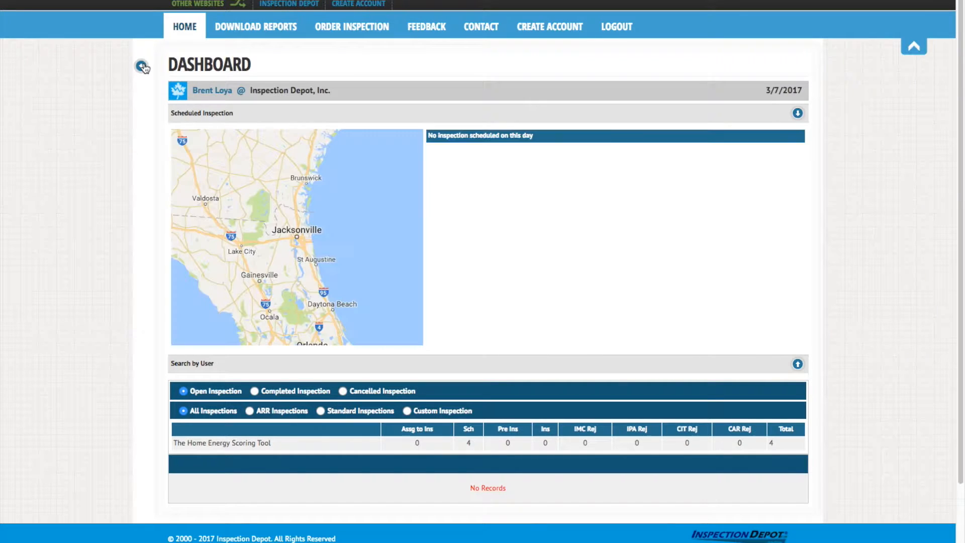
From Inspector Links > Add / Search Inspection, launch the Home Energy Report Tool.
{"action": "left_click", "coordinate": [142, 67]}
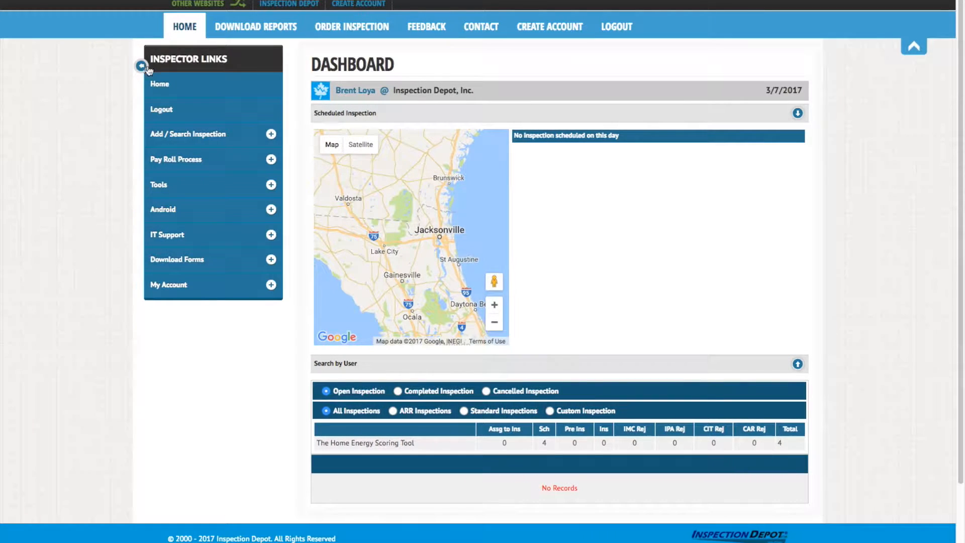
{"action": "left_click", "coordinate": [188, 134]}
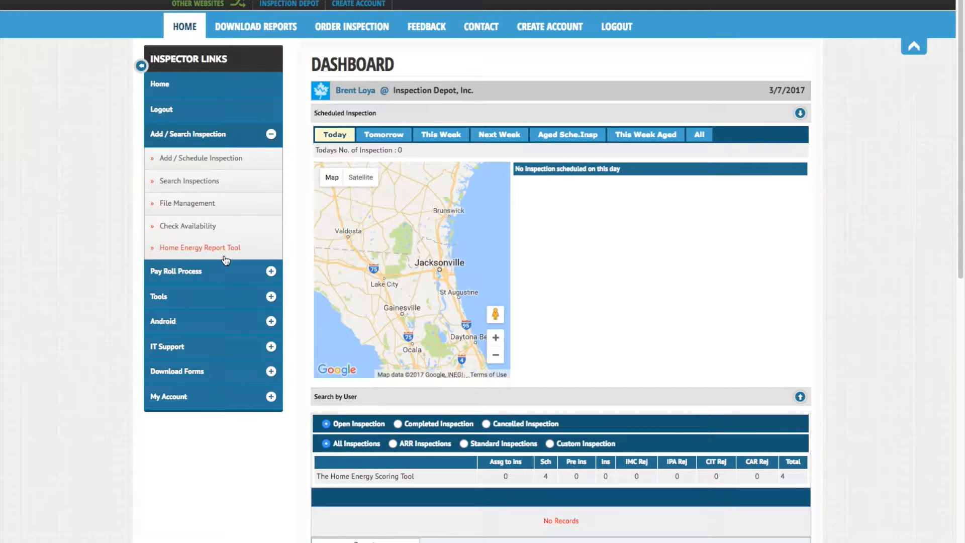
{"action": "left_click", "coordinate": [199, 248]}
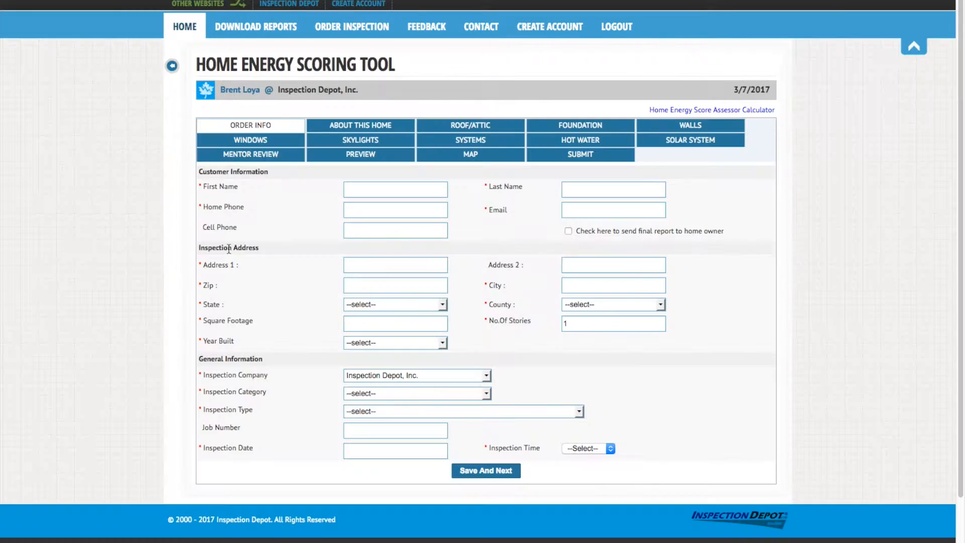
Switch the scoring tool to the About This Home section.
{"action": "left_click", "coordinate": [360, 125]}
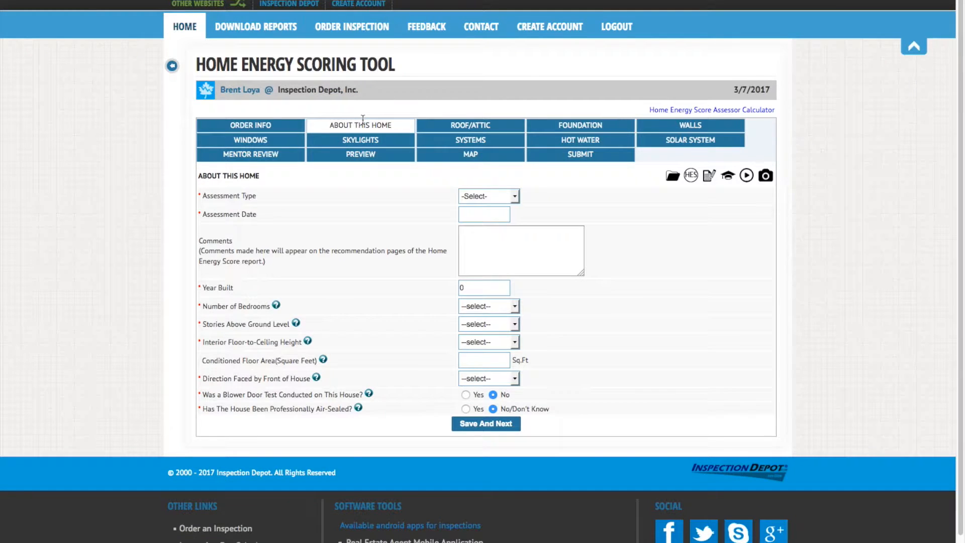
{"action": "mouse_move", "coordinate": [673, 190]}
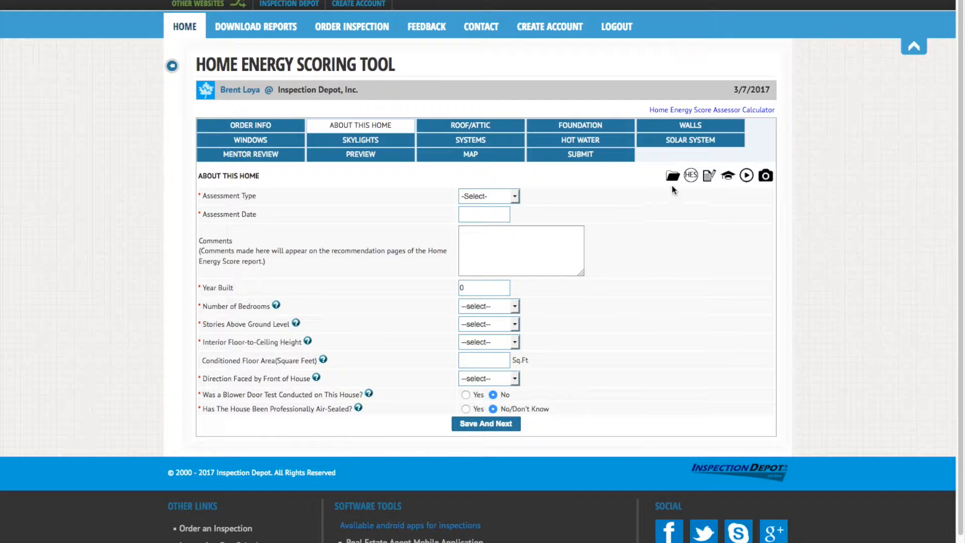
{"action": "mouse_move", "coordinate": [766, 176]}
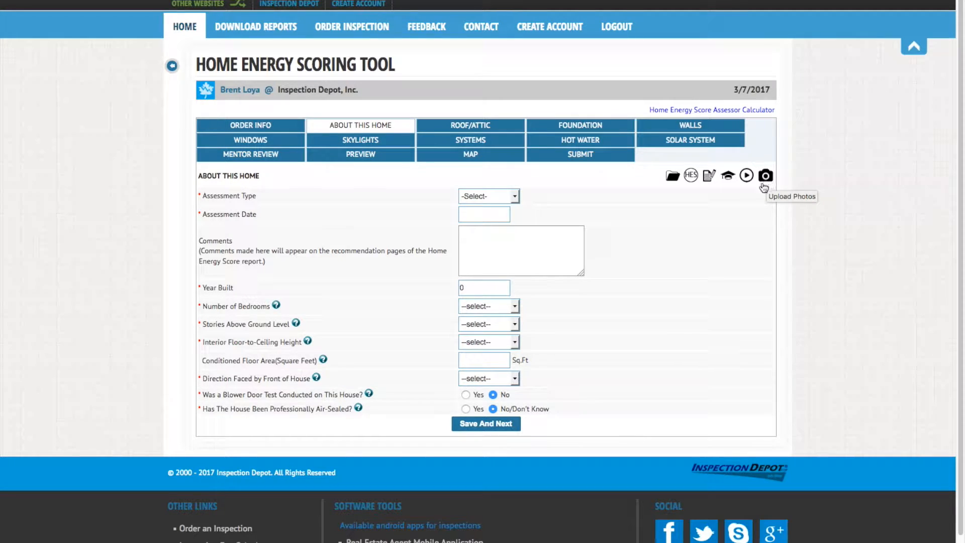
{"action": "mouse_move", "coordinate": [746, 176]}
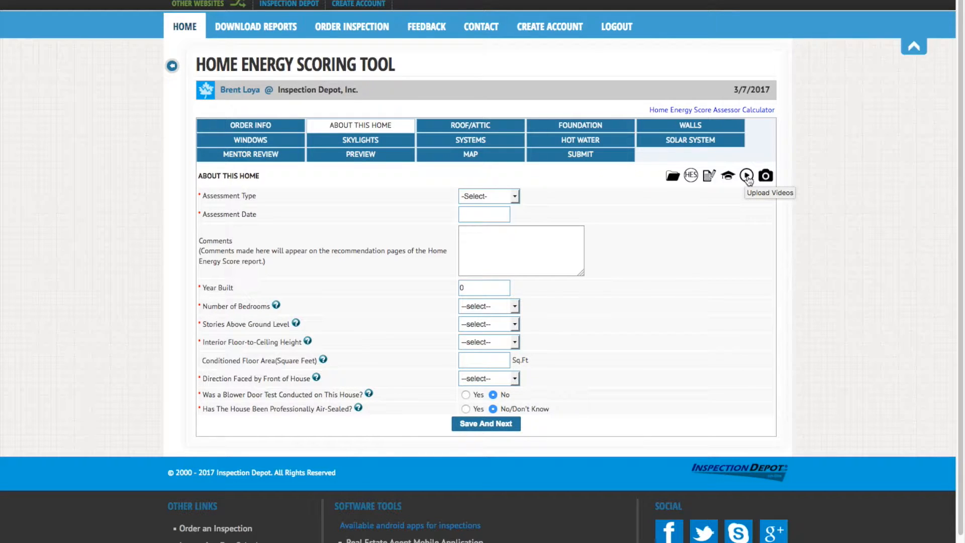
{"action": "mouse_move", "coordinate": [728, 177]}
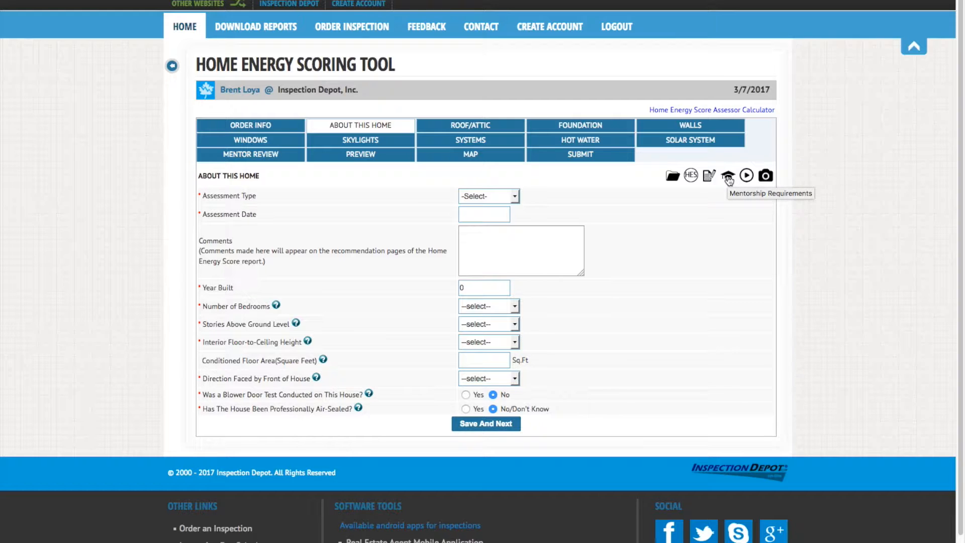
View the Step 1: Perform Home Energy Score on a Home PDF from the About Home popup, then close it.
{"action": "left_click", "coordinate": [728, 175]}
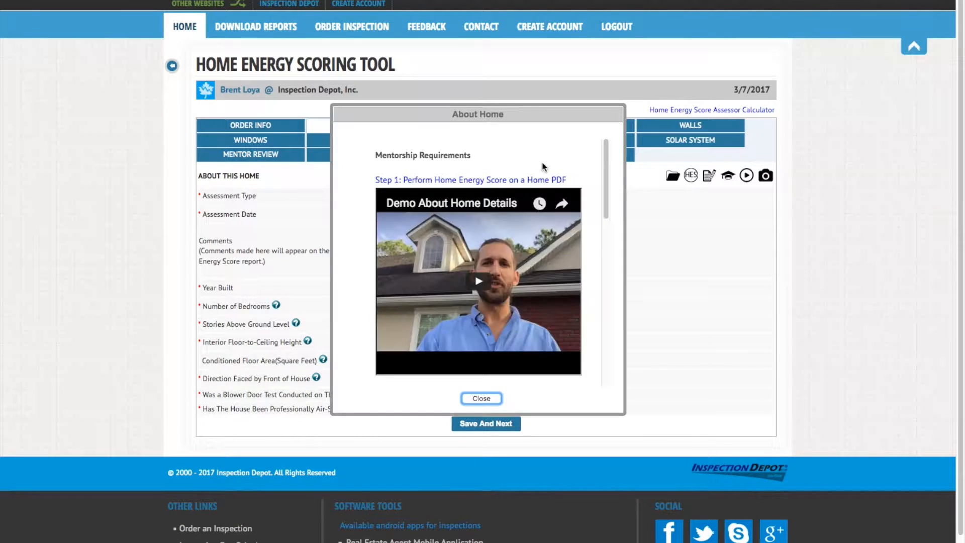
{"action": "scroll", "scroll_direction": "down", "scroll_amount": 3}
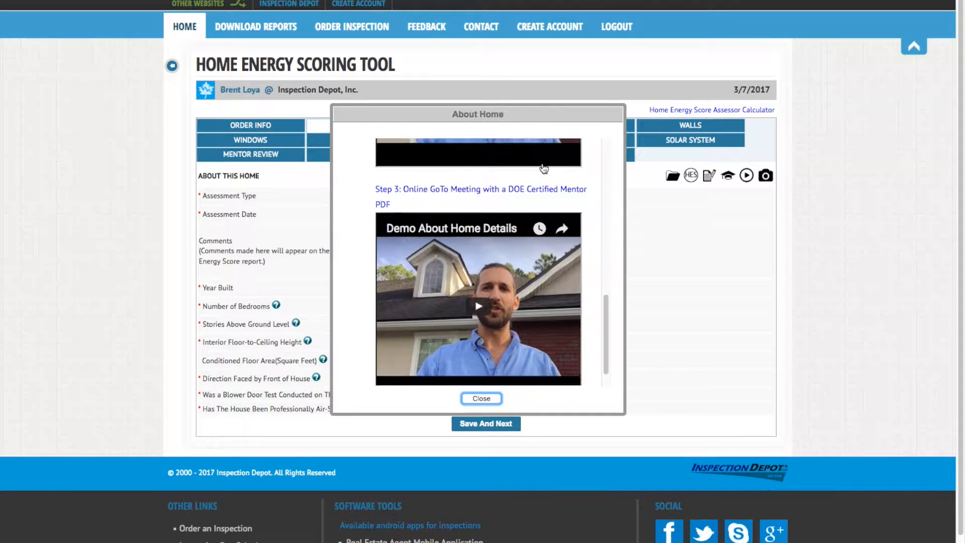
{"action": "scroll", "scroll_direction": "up", "scroll_amount": 3}
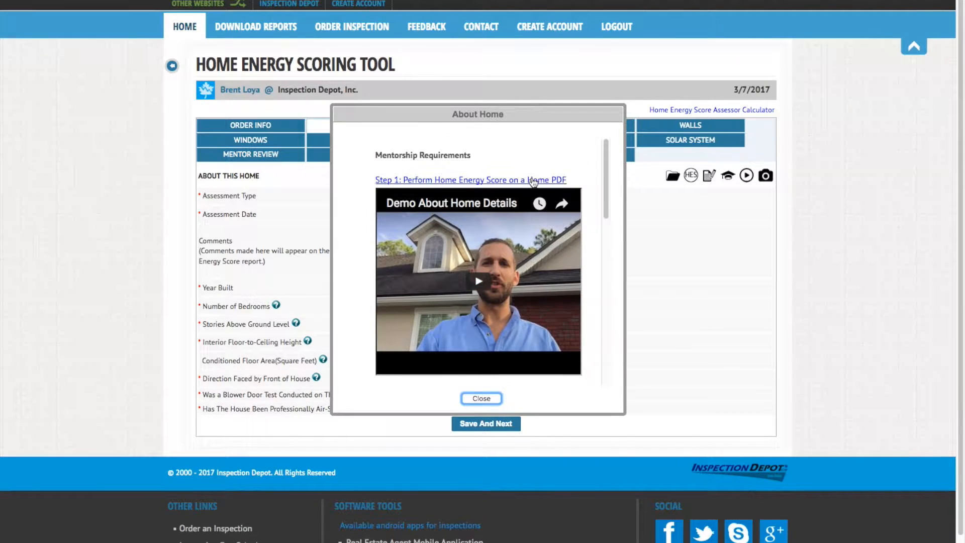
{"action": "left_click", "coordinate": [471, 180]}
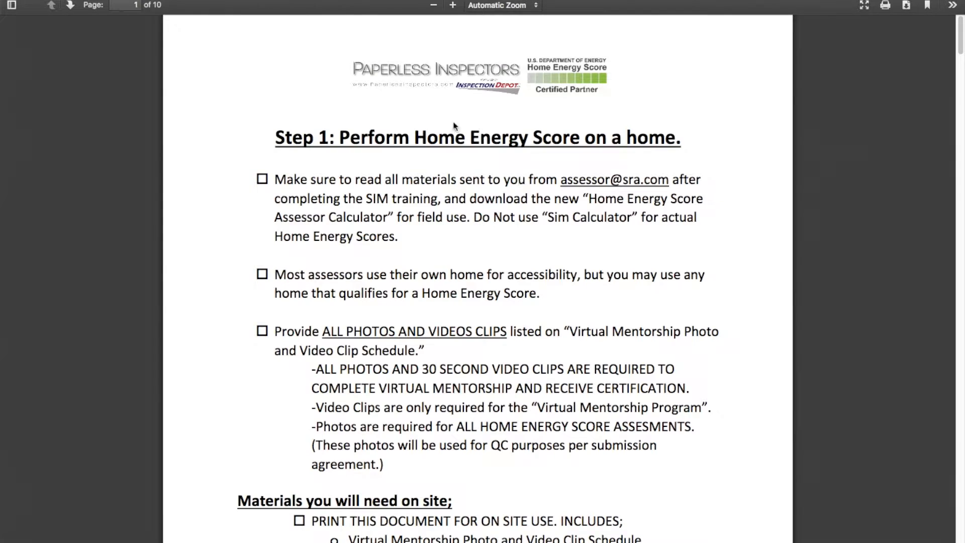
{"action": "mouse_move", "coordinate": [453, 126]}
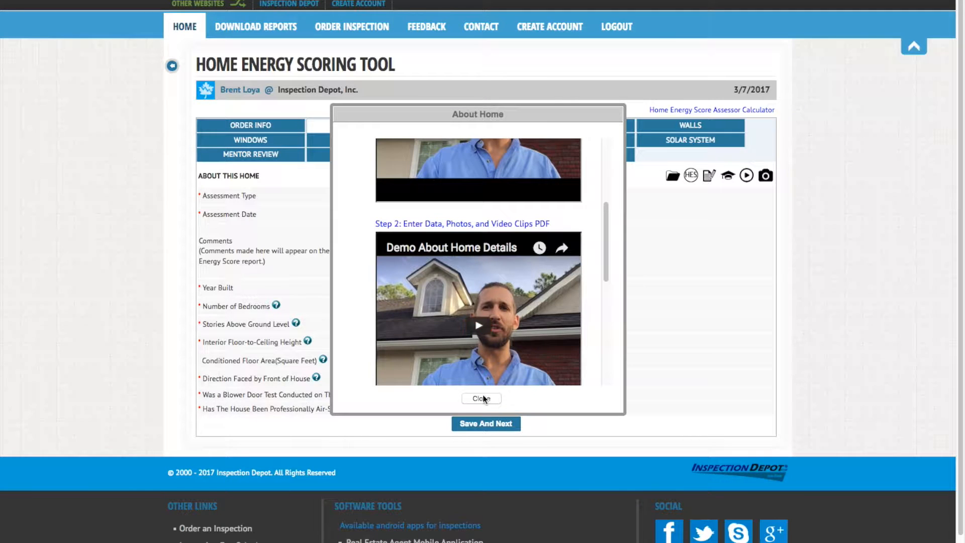
{"action": "left_click", "coordinate": [481, 398]}
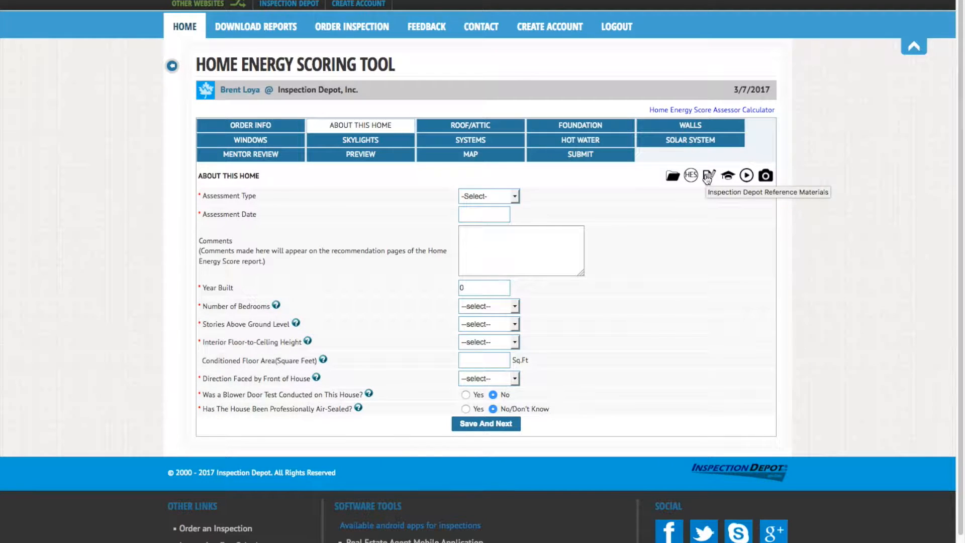
Bring up Inspection Depot reference materials and read the photo requirement examples PDF.
{"action": "left_click", "coordinate": [708, 176]}
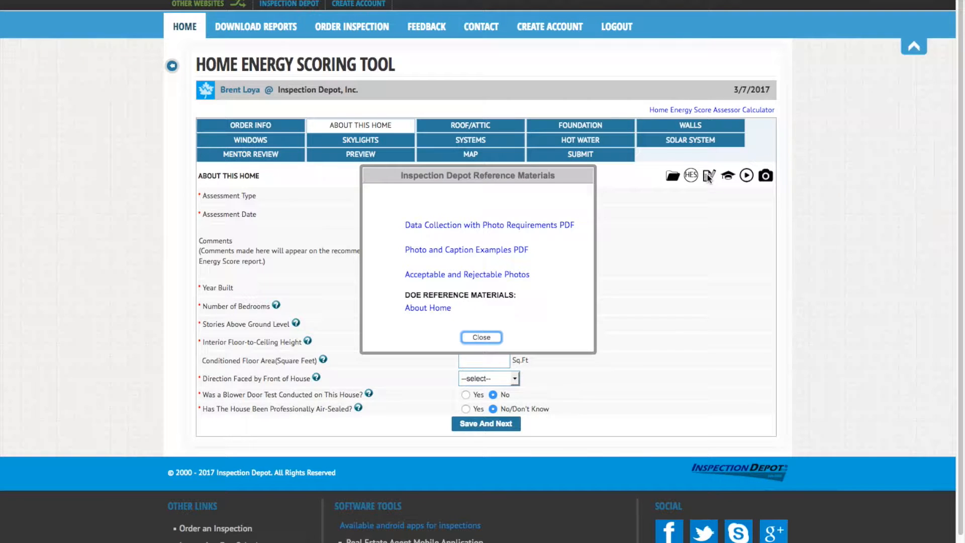
{"action": "left_click", "coordinate": [490, 224]}
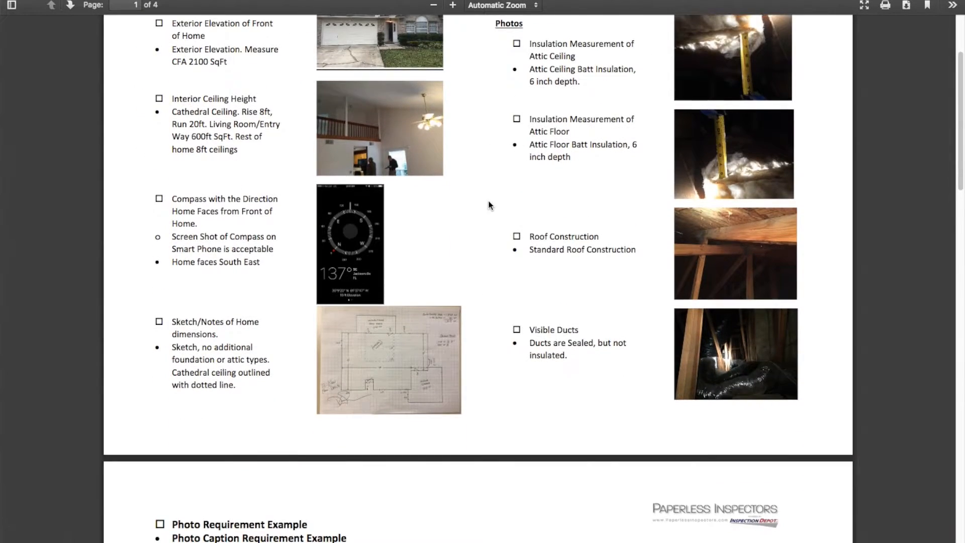
{"action": "scroll", "scroll_direction": "down", "scroll_amount": 3}
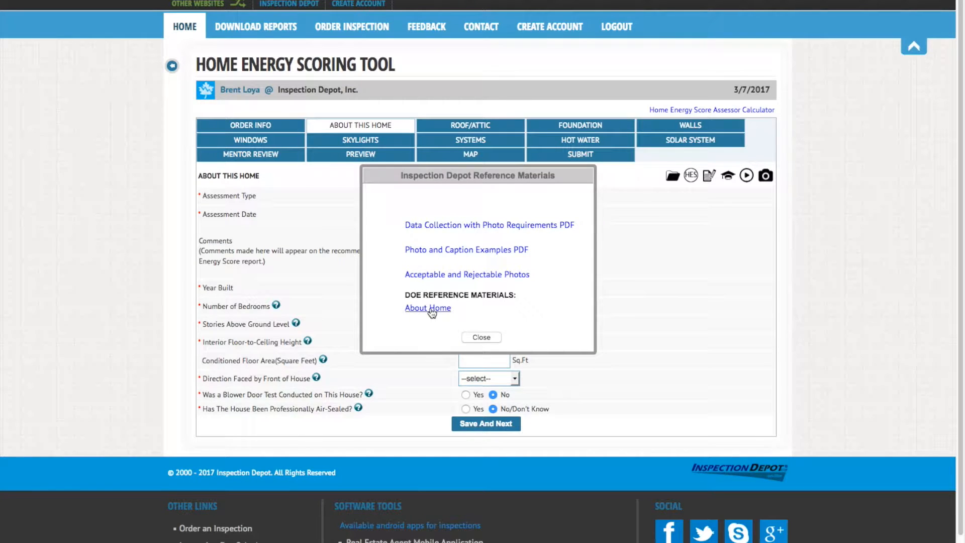
Read the DOE About This Home reference PDF from the reference materials list.
{"action": "left_click", "coordinate": [427, 307]}
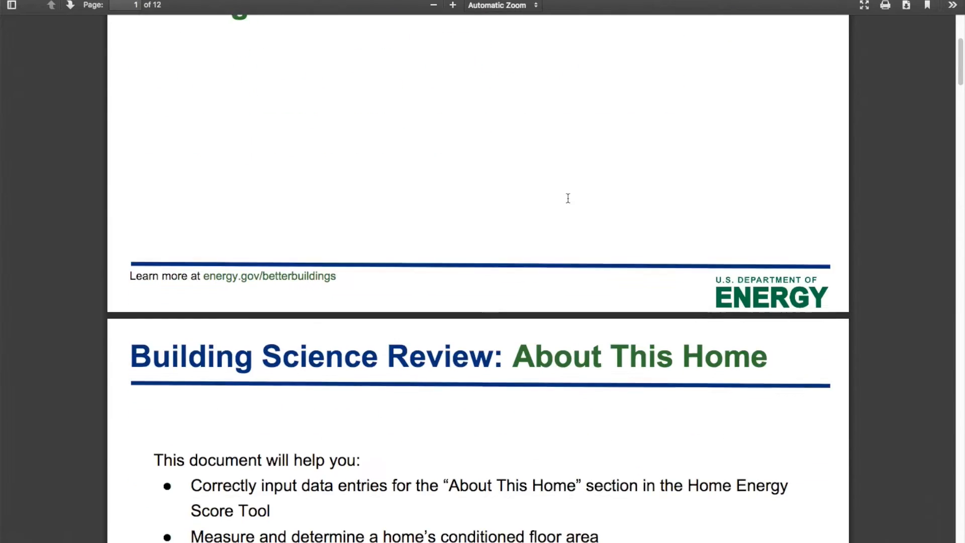
{"action": "scroll", "scroll_direction": "down", "scroll_amount": 3}
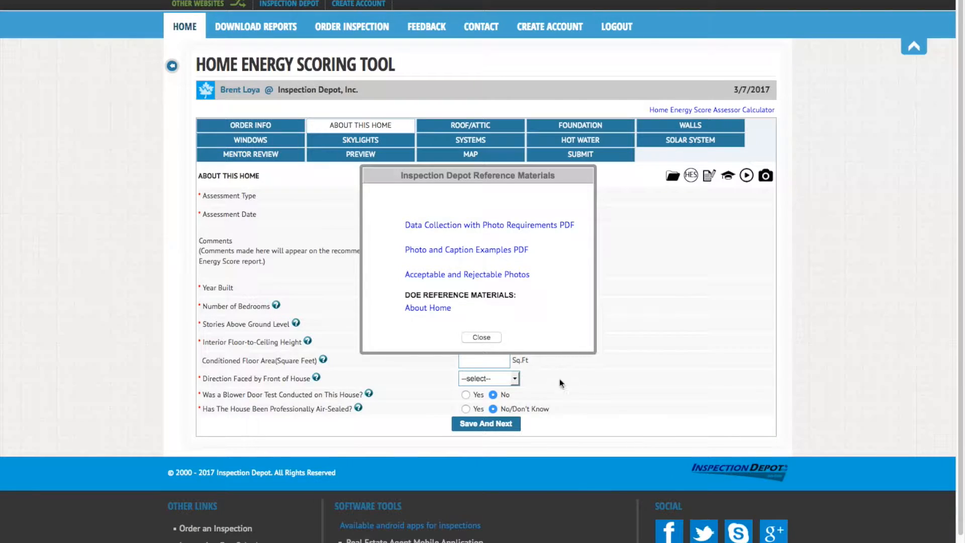
{"action": "left_click", "coordinate": [480, 338]}
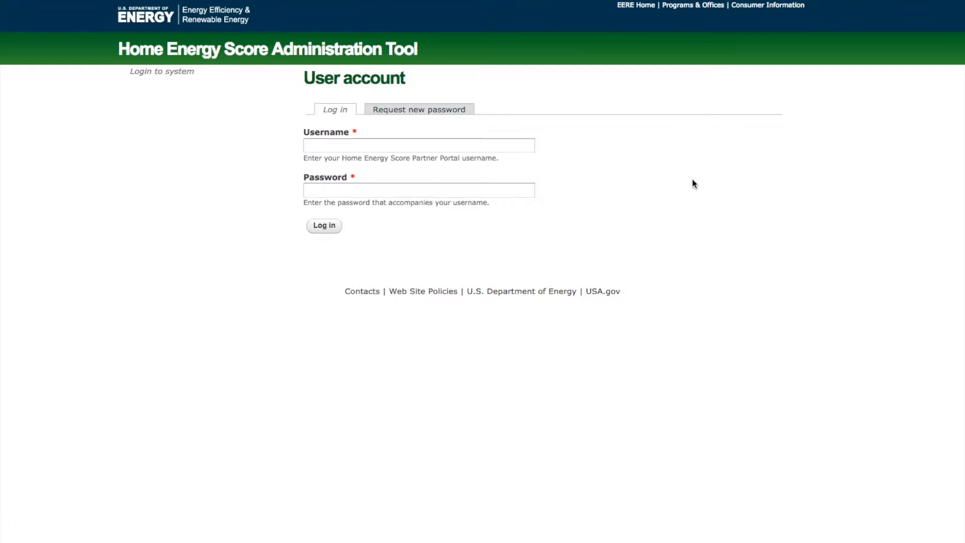
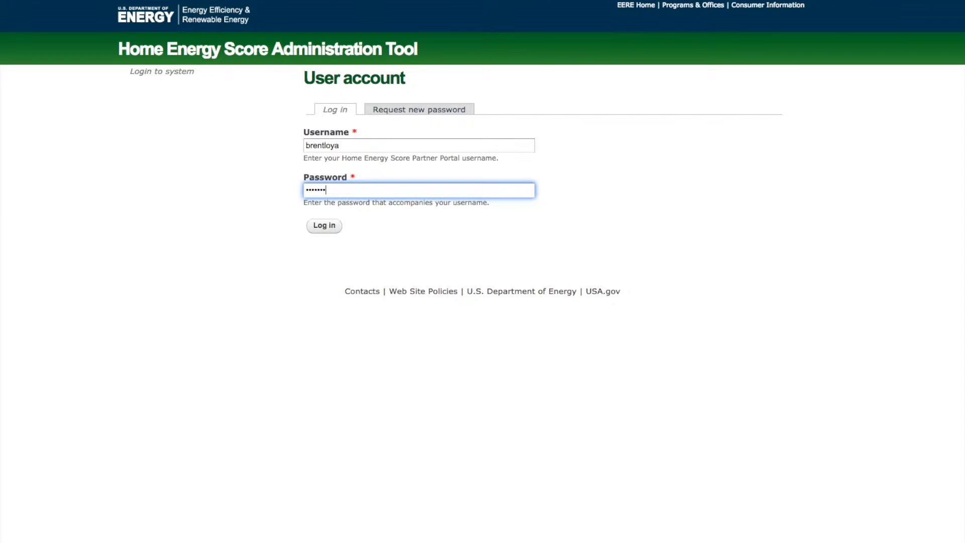
{"action": "left_click", "coordinate": [323, 225]}
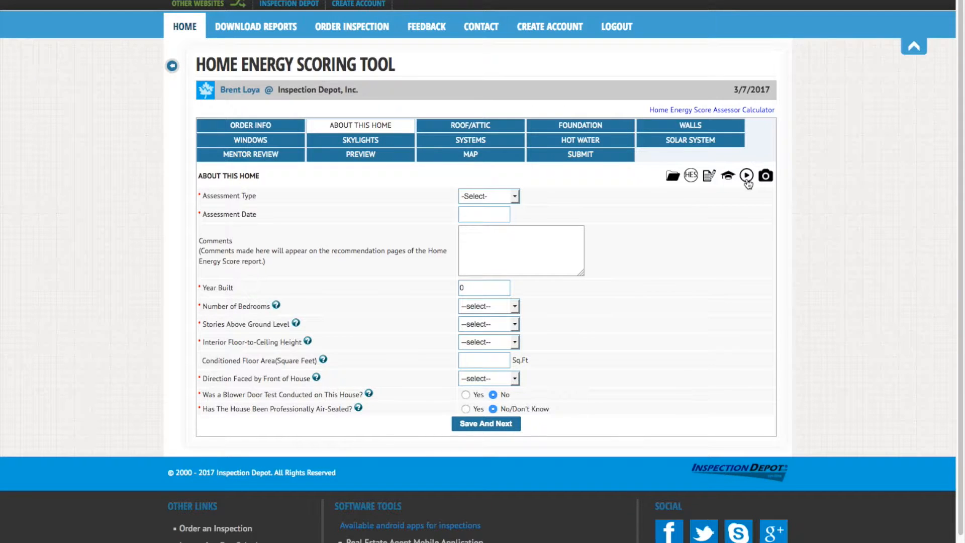
{"action": "mouse_move", "coordinate": [699, 182]}
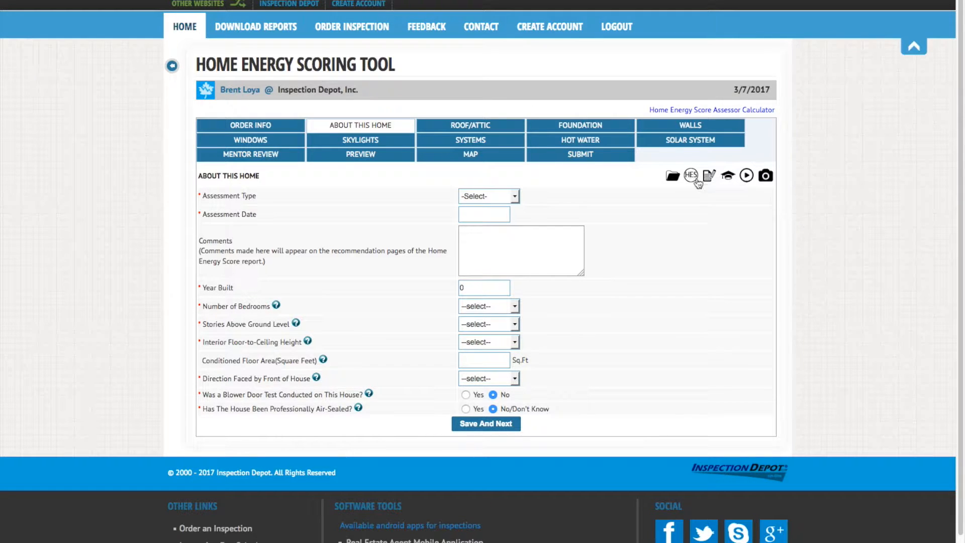
{"action": "mouse_move", "coordinate": [728, 179]}
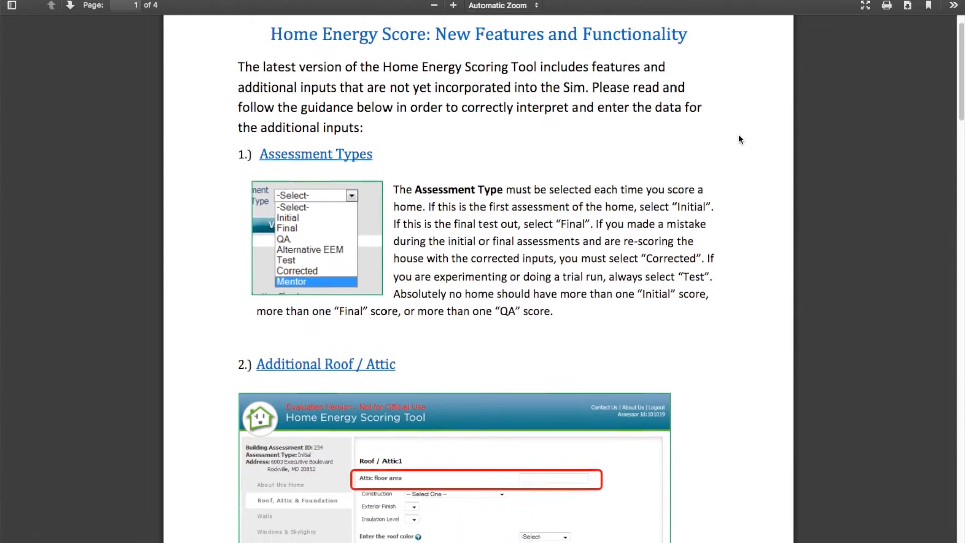
Scroll the New Features and Functionality guide down to section 4, Additional HVAC Systems.
{"action": "scroll", "scroll_direction": "down", "scroll_amount": 3}
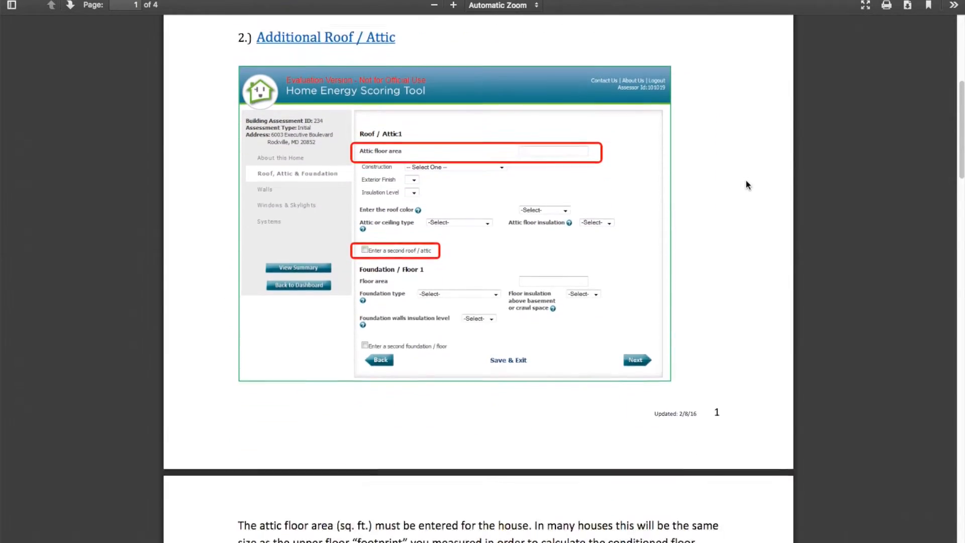
{"action": "scroll", "scroll_direction": "down", "scroll_amount": 3}
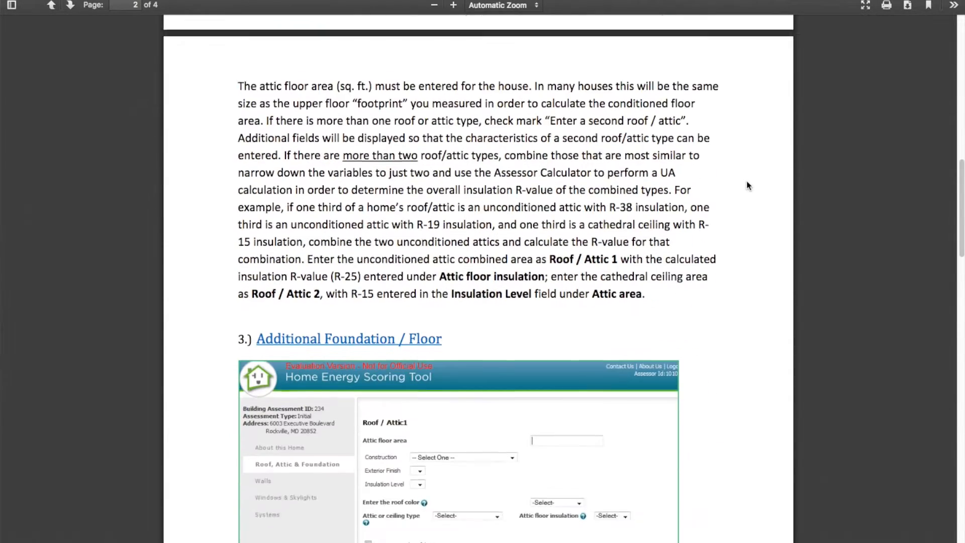
{"action": "scroll", "scroll_direction": "down", "scroll_amount": 3}
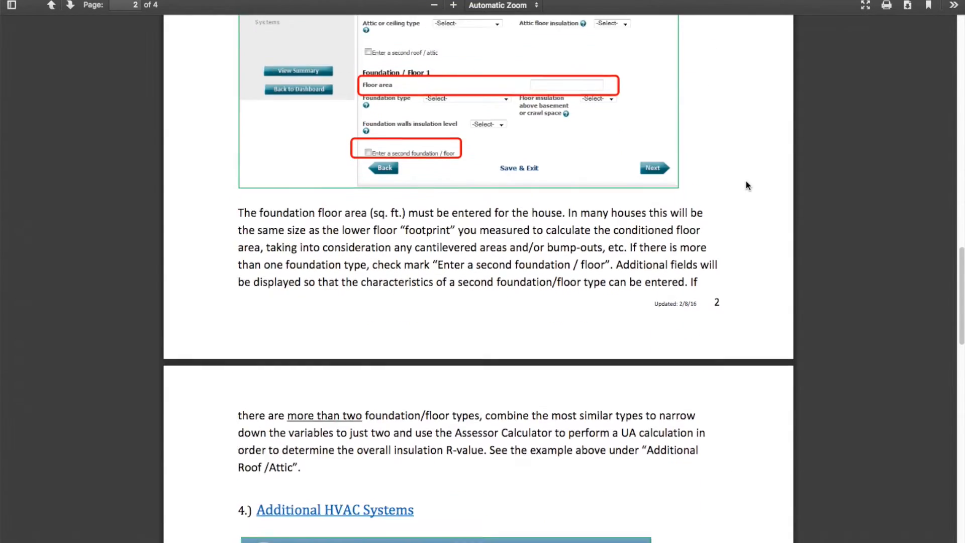
{"action": "scroll", "scroll_direction": "down", "scroll_amount": 3}
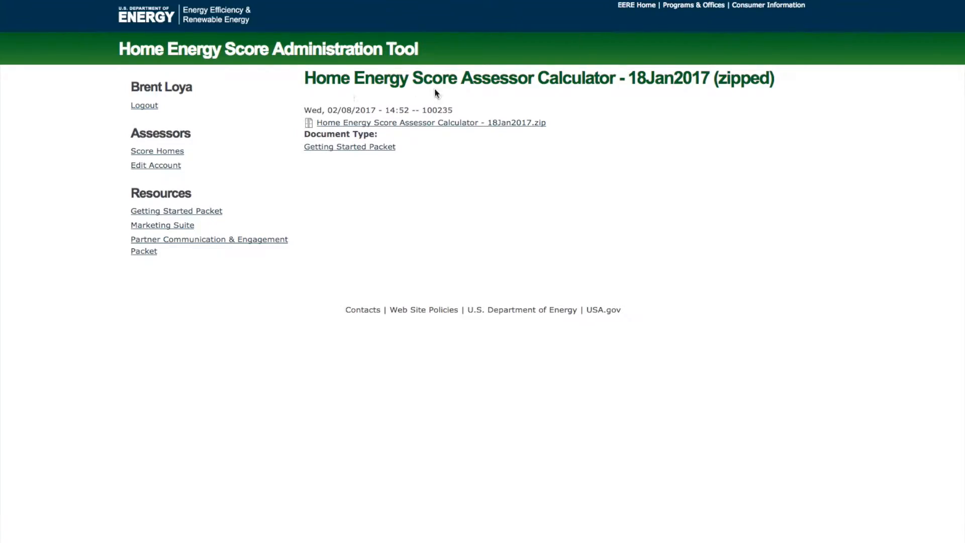
{"action": "mouse_move", "coordinate": [499, 127]}
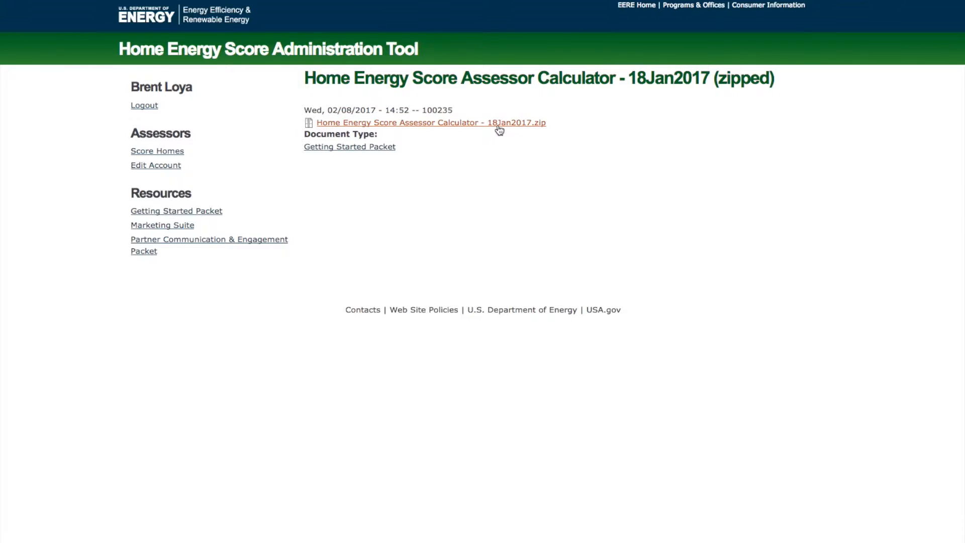
{"action": "mouse_move", "coordinate": [464, 141]}
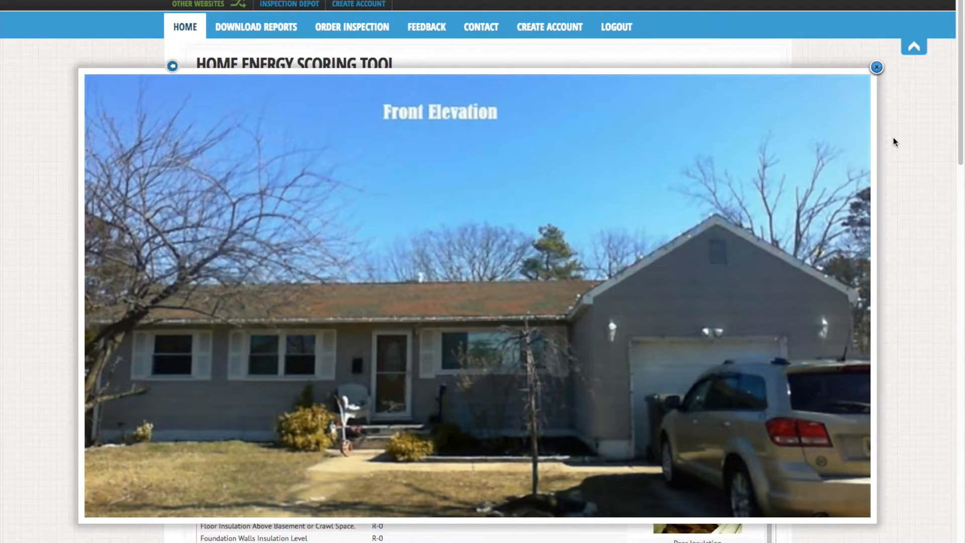
{"action": "mouse_move", "coordinate": [892, 100]}
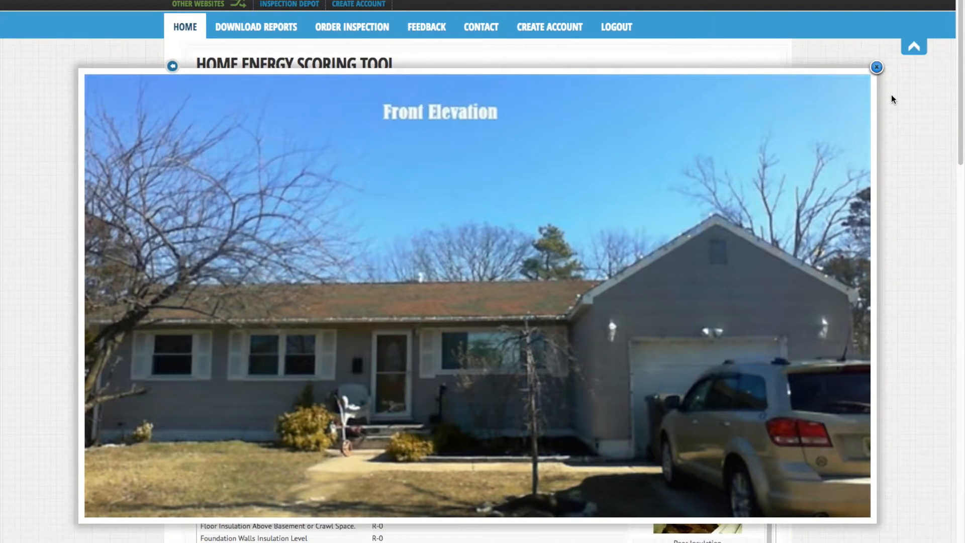
Close the front elevation photo and show Mentorship Requirements for the About This Home section.
{"action": "left_click", "coordinate": [876, 67]}
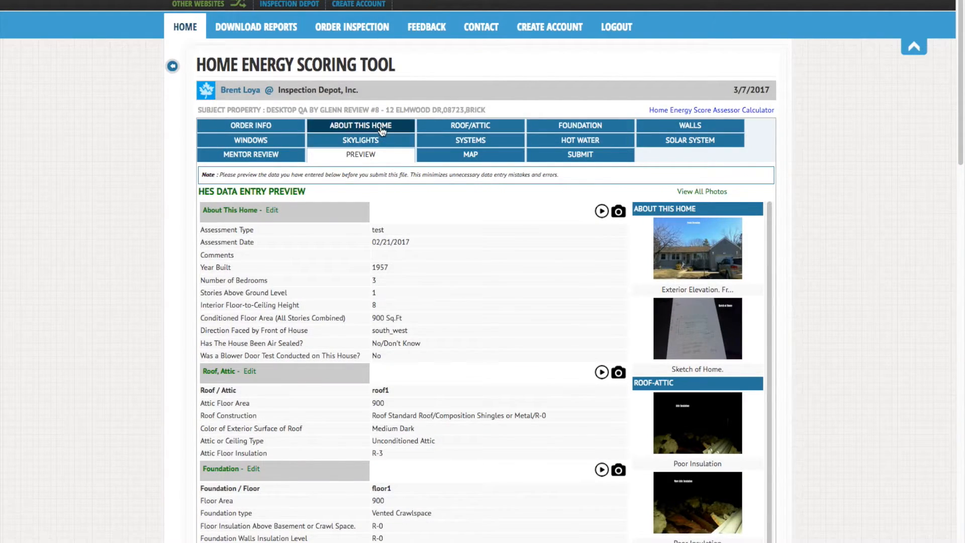
{"action": "left_click", "coordinate": [360, 125]}
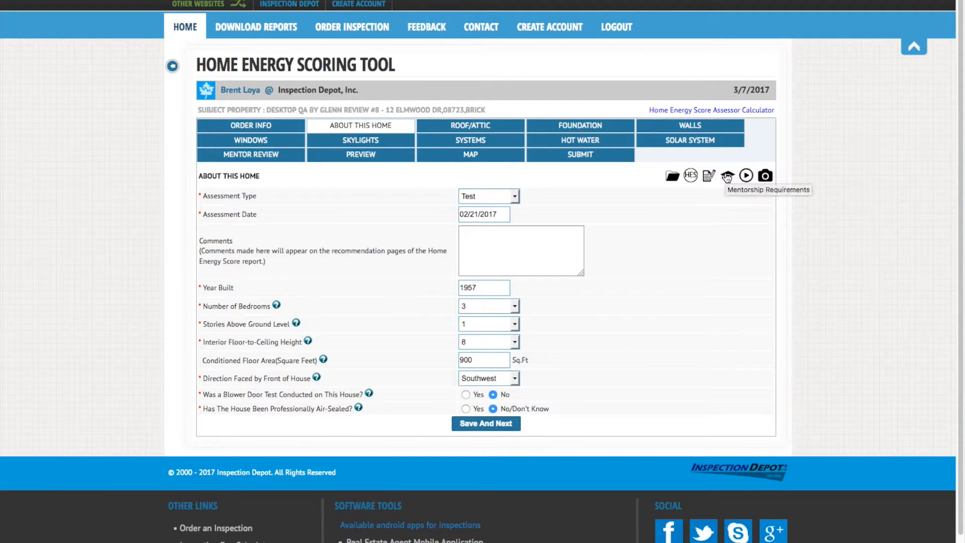
{"action": "left_click", "coordinate": [726, 175]}
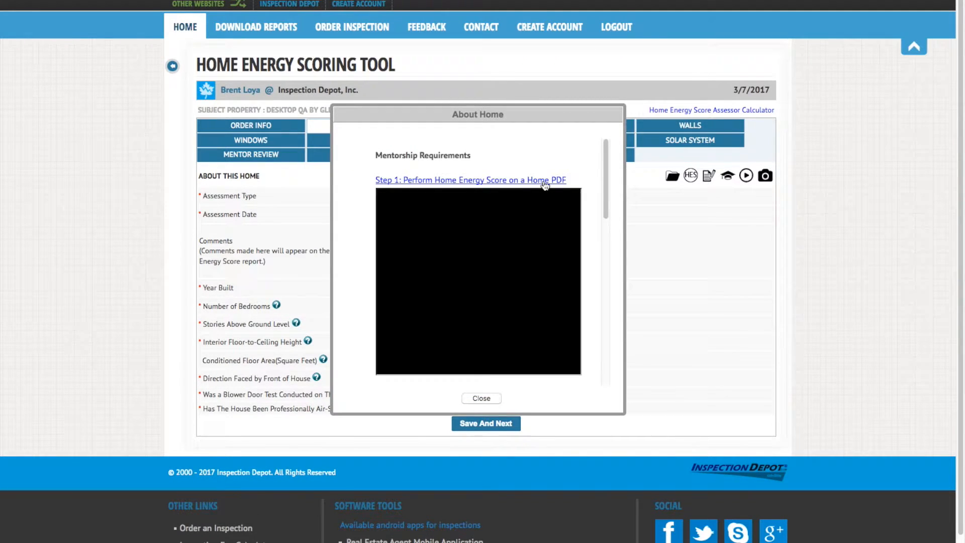
Read the Step 1 mentorship PDF and its data collection form through page 3.
{"action": "left_click", "coordinate": [470, 180]}
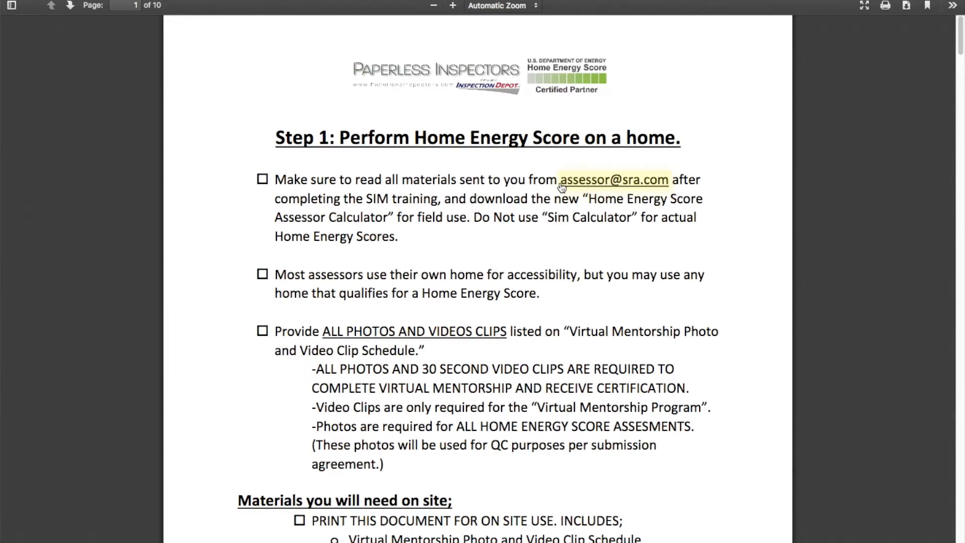
{"action": "scroll", "scroll_direction": "down", "scroll_amount": 3}
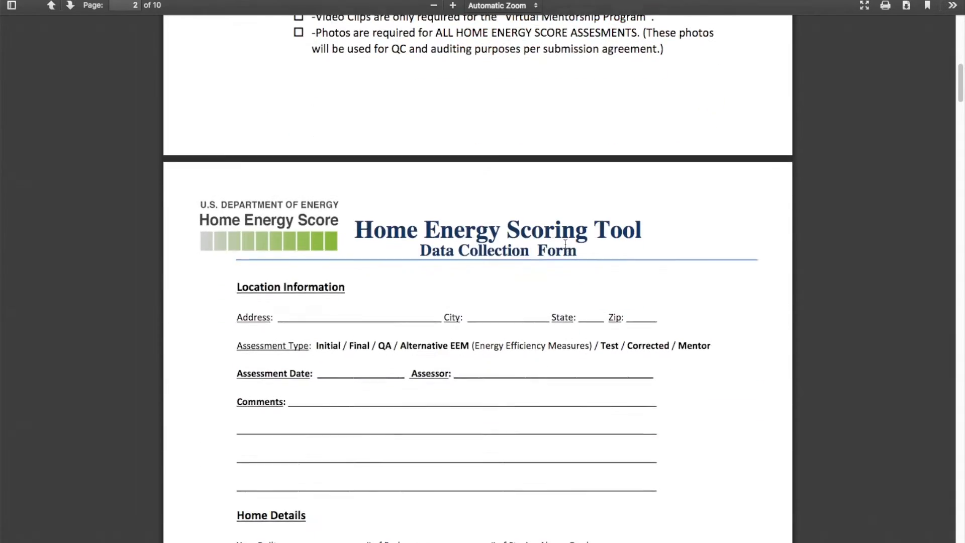
{"action": "scroll", "scroll_direction": "down", "scroll_amount": 3}
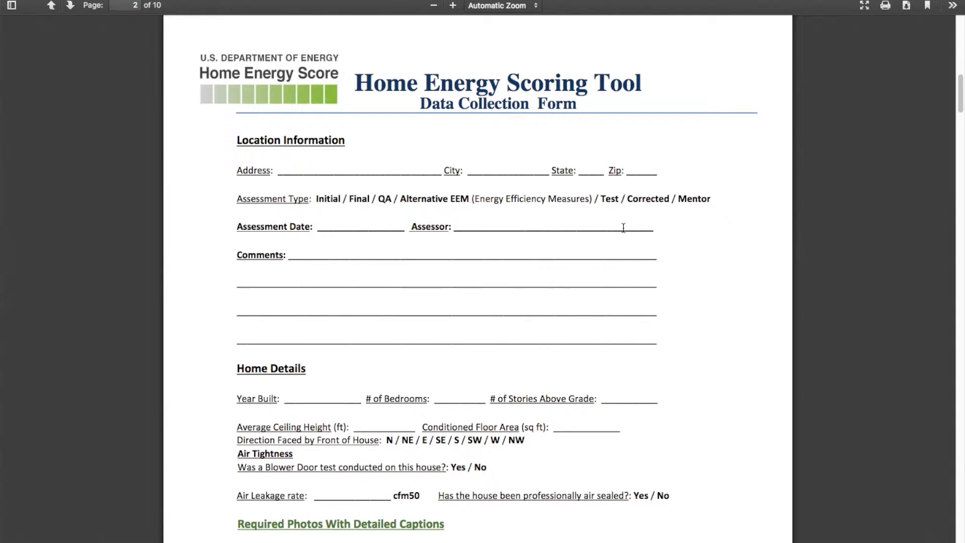
{"action": "scroll", "scroll_direction": "down", "scroll_amount": 3}
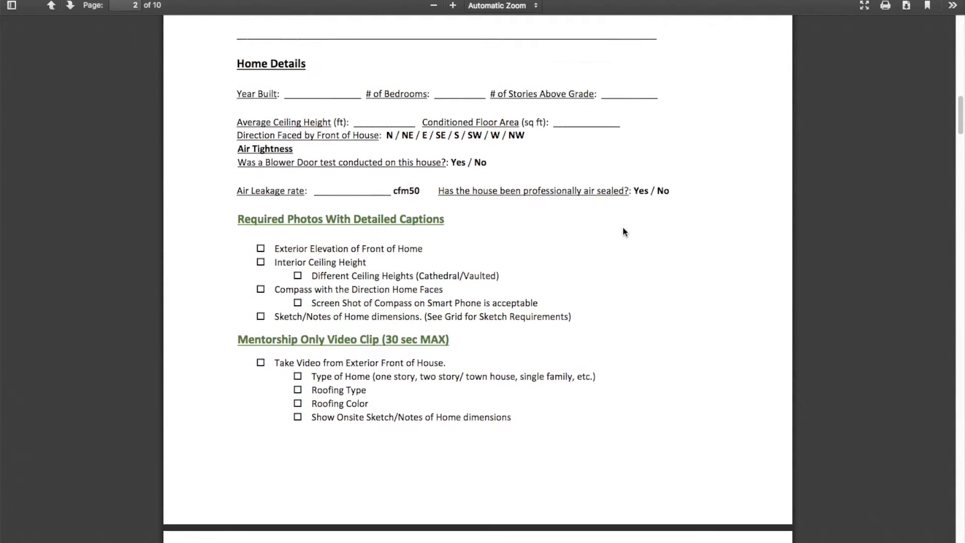
{"action": "scroll", "scroll_direction": "down", "scroll_amount": 3}
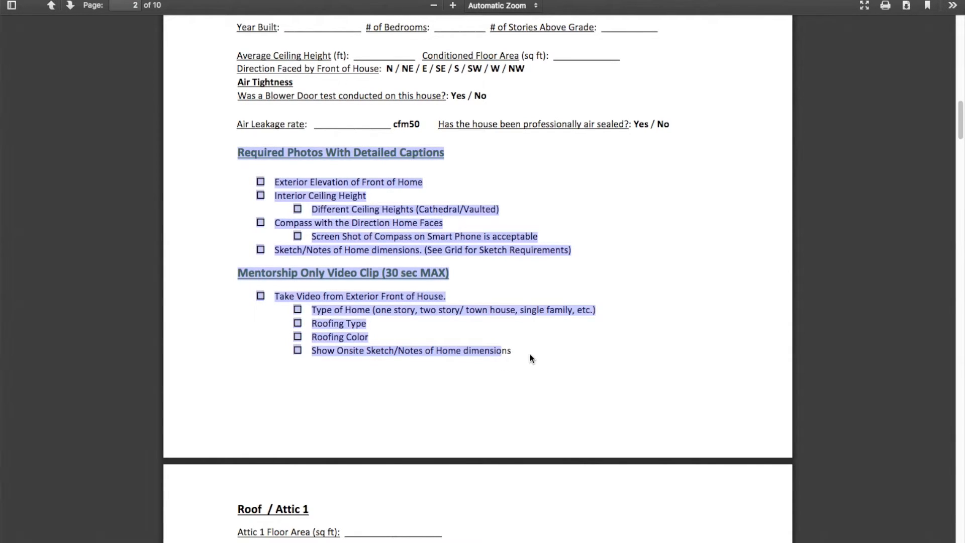
{"action": "scroll", "scroll_direction": "down", "scroll_amount": 3}
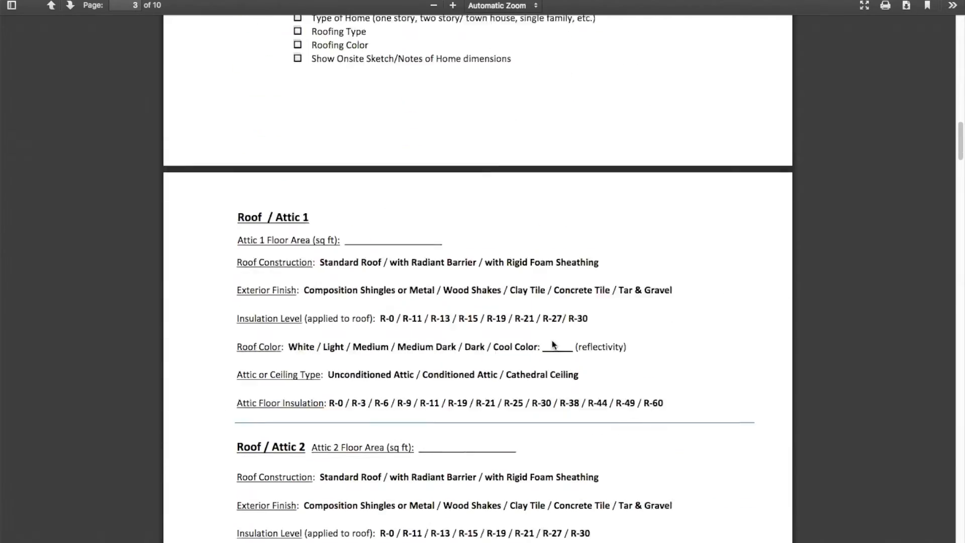
{"action": "scroll", "scroll_direction": "down", "scroll_amount": 3}
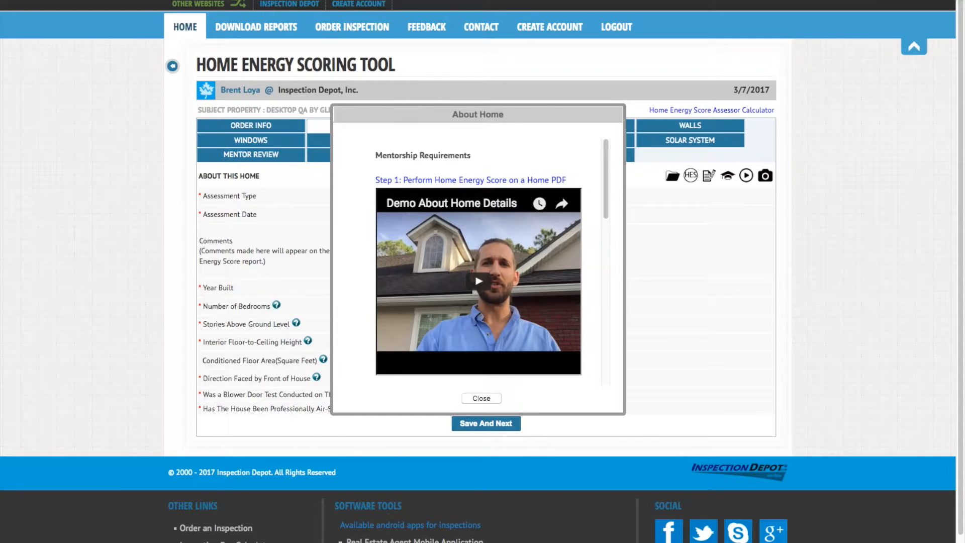
Dismiss the mentorship requirements window and review the 4-page photo requirement examples PDF.
{"action": "left_click", "coordinate": [480, 398]}
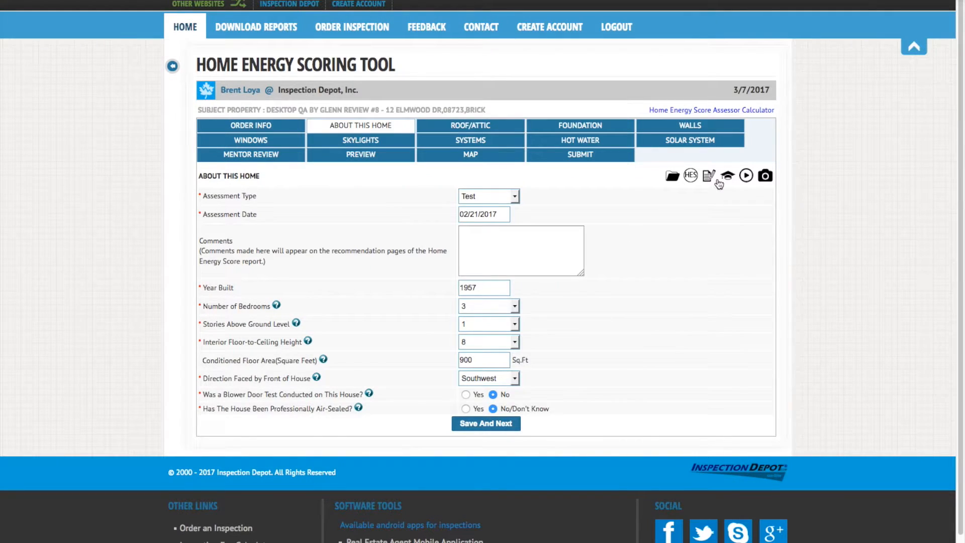
{"action": "left_click", "coordinate": [709, 175]}
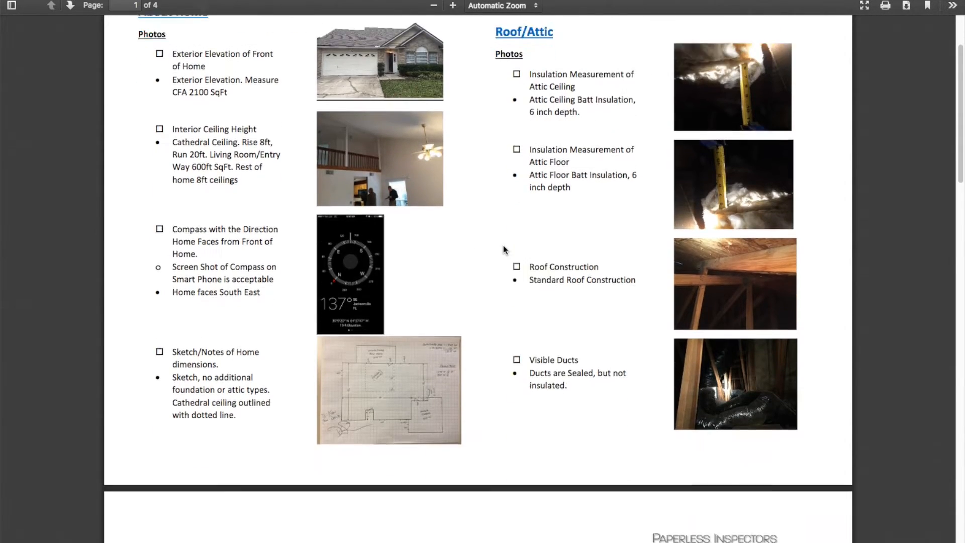
{"action": "scroll", "scroll_direction": "down", "scroll_amount": 3}
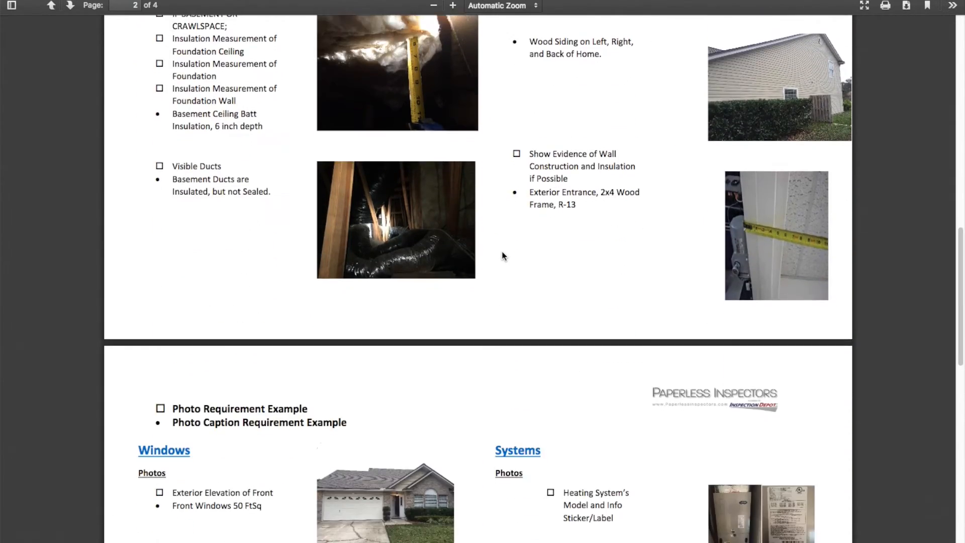
{"action": "scroll", "scroll_direction": "down", "scroll_amount": 3}
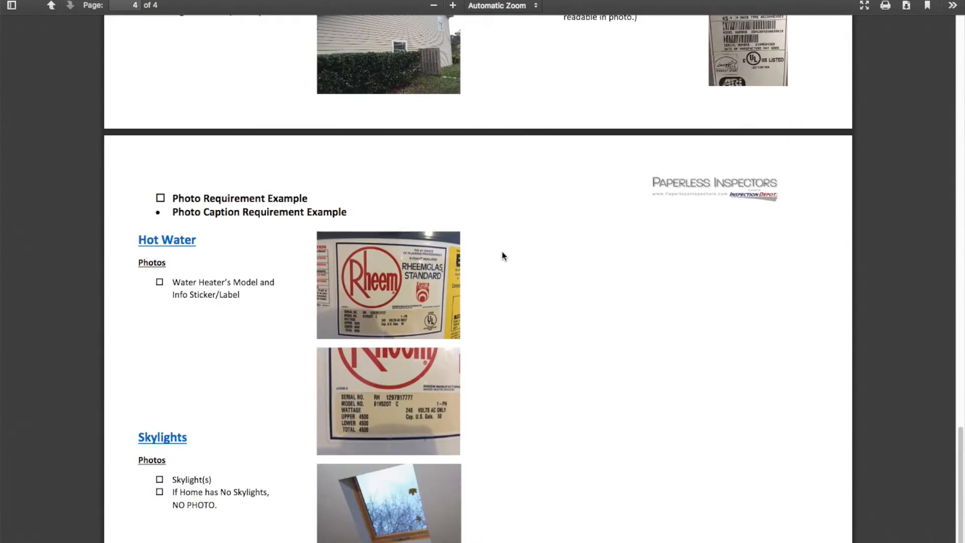
{"action": "scroll", "scroll_direction": "down", "scroll_amount": 3}
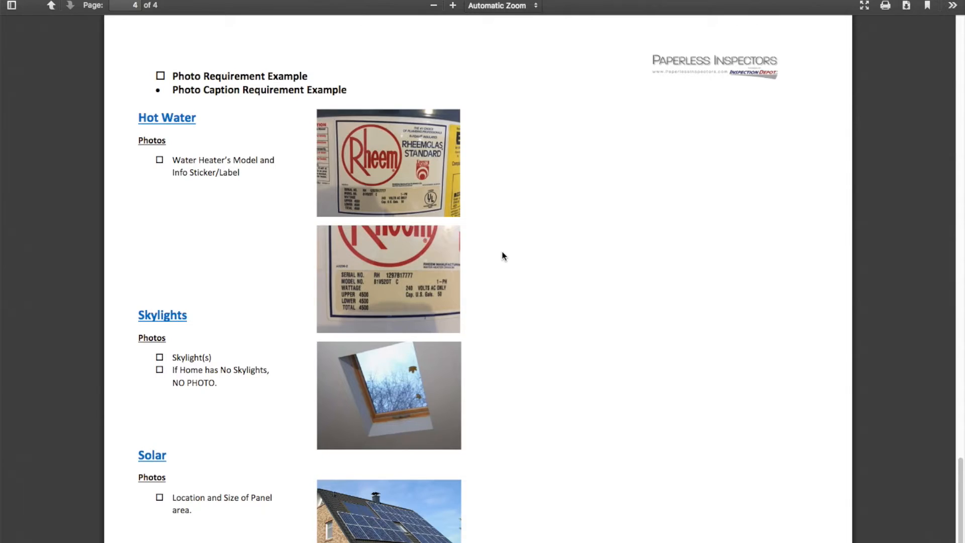
{"action": "scroll", "scroll_direction": "up", "scroll_amount": 3}
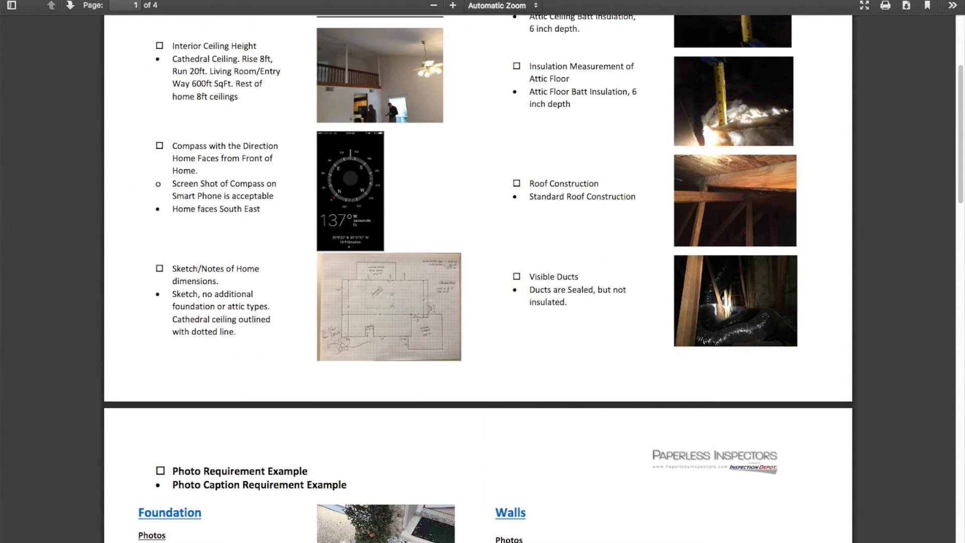
{"action": "scroll", "scroll_direction": "up", "scroll_amount": 3}
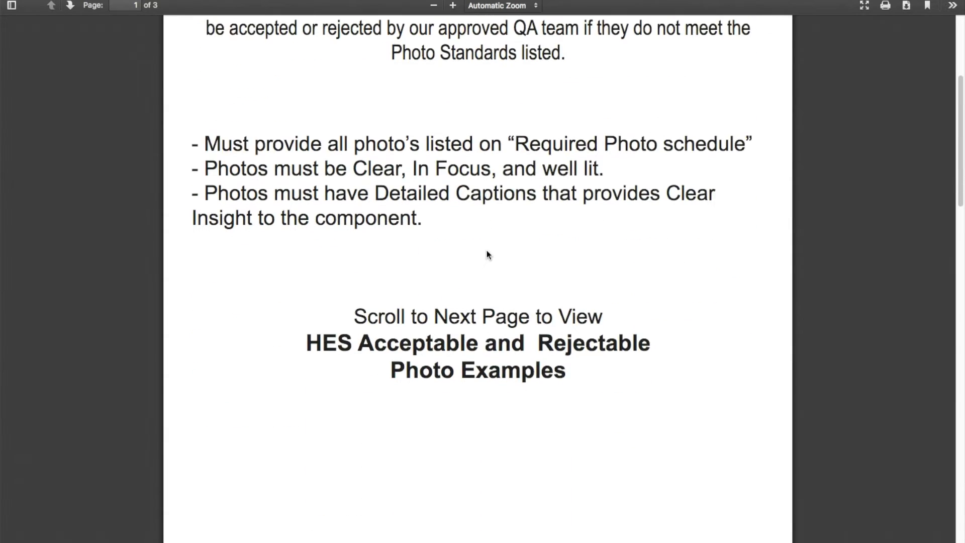
Review the acceptable-versus-rejectable photo standards PDF down to page 3.
{"action": "scroll", "scroll_direction": "down", "scroll_amount": 3}
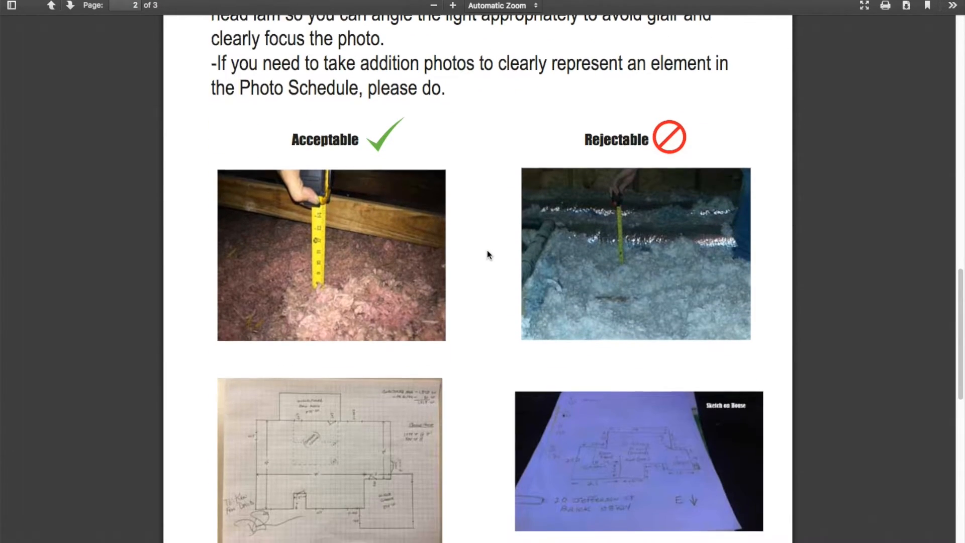
{"action": "scroll", "scroll_direction": "down", "scroll_amount": 3}
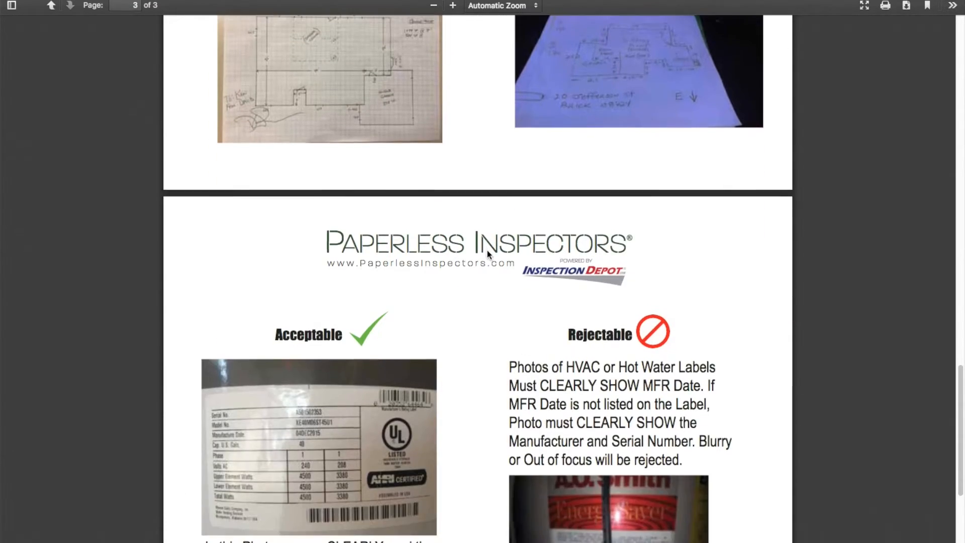
{"action": "scroll", "scroll_direction": "down", "scroll_amount": 3}
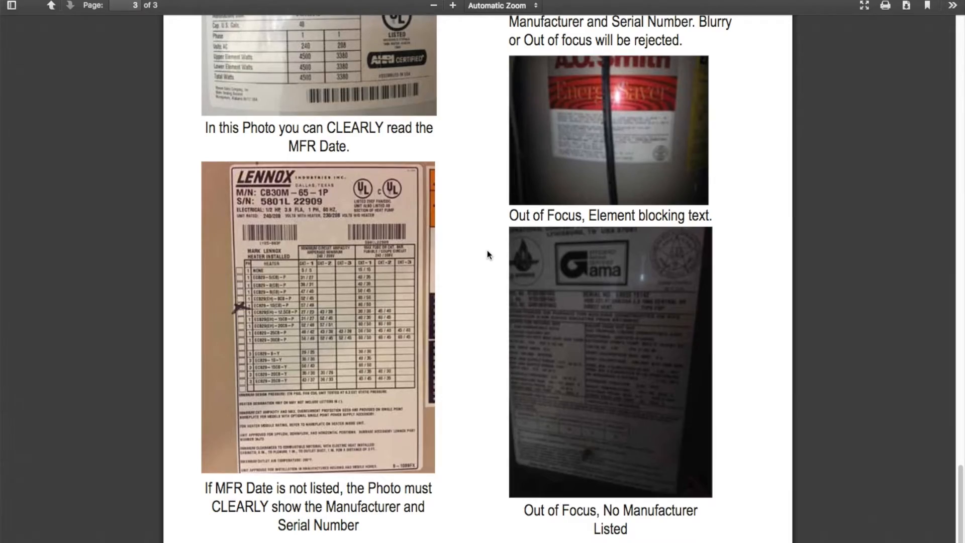